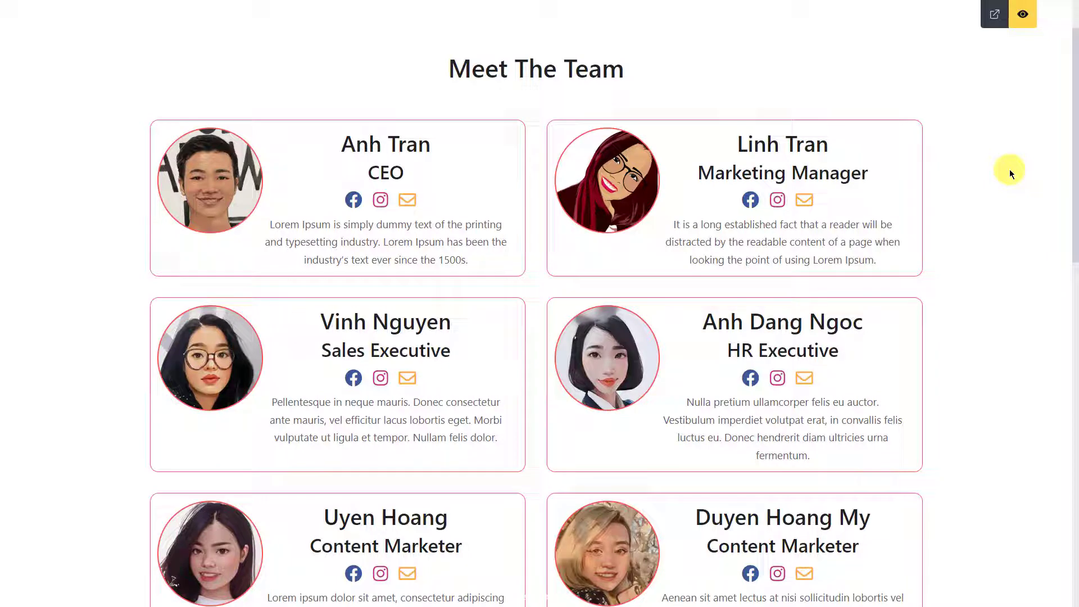
- Activate the Bricks theme and view the empty Meta Box Post Types list
left_click(336, 198)
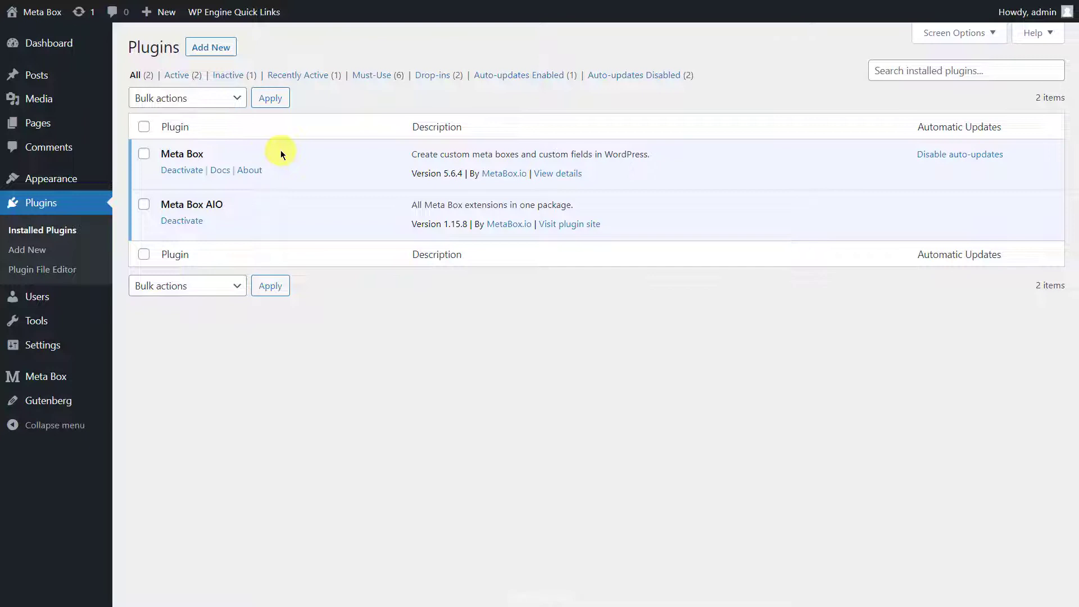
mouse_move(239, 203)
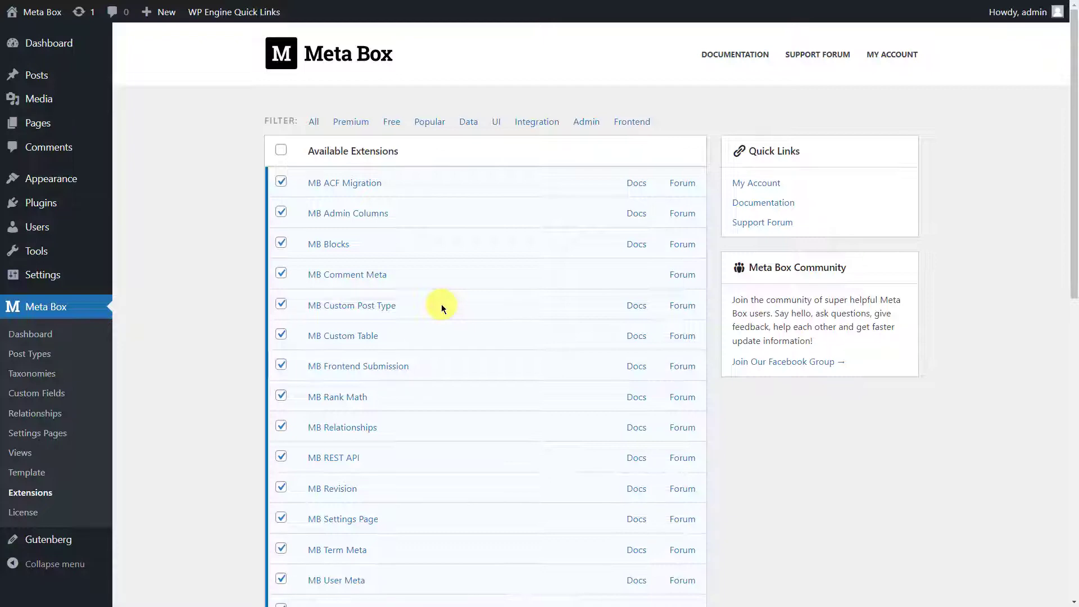
scroll("down", 3)
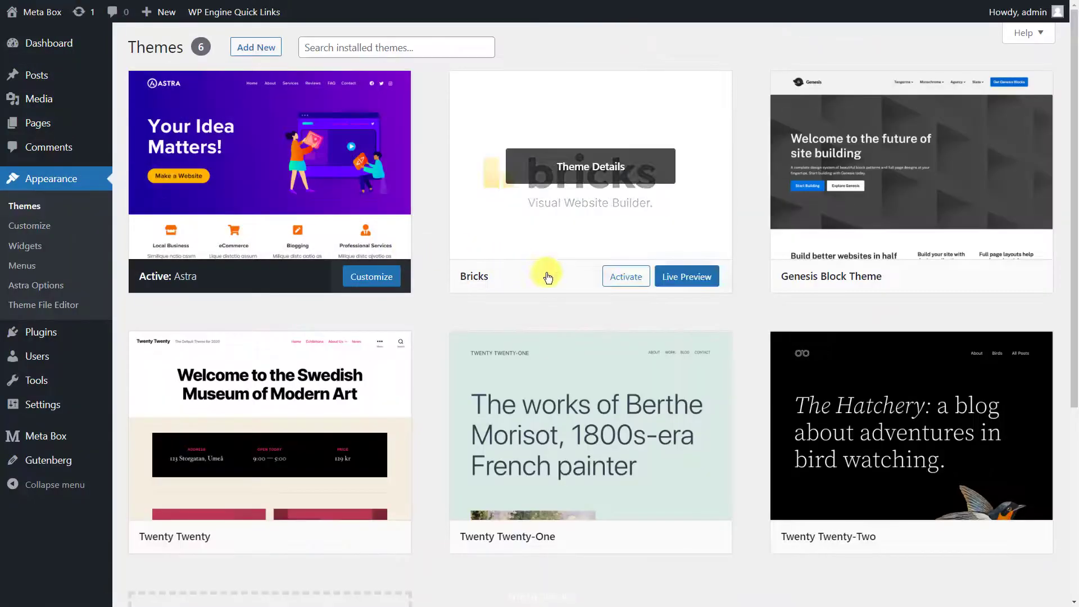
left_click(625, 277)
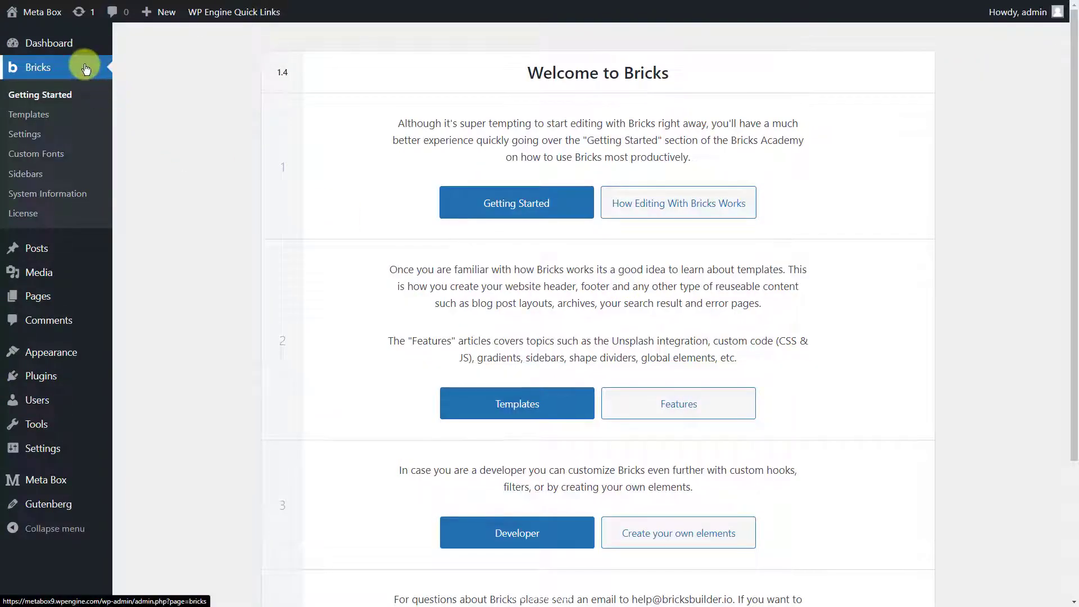
left_click(46, 330)
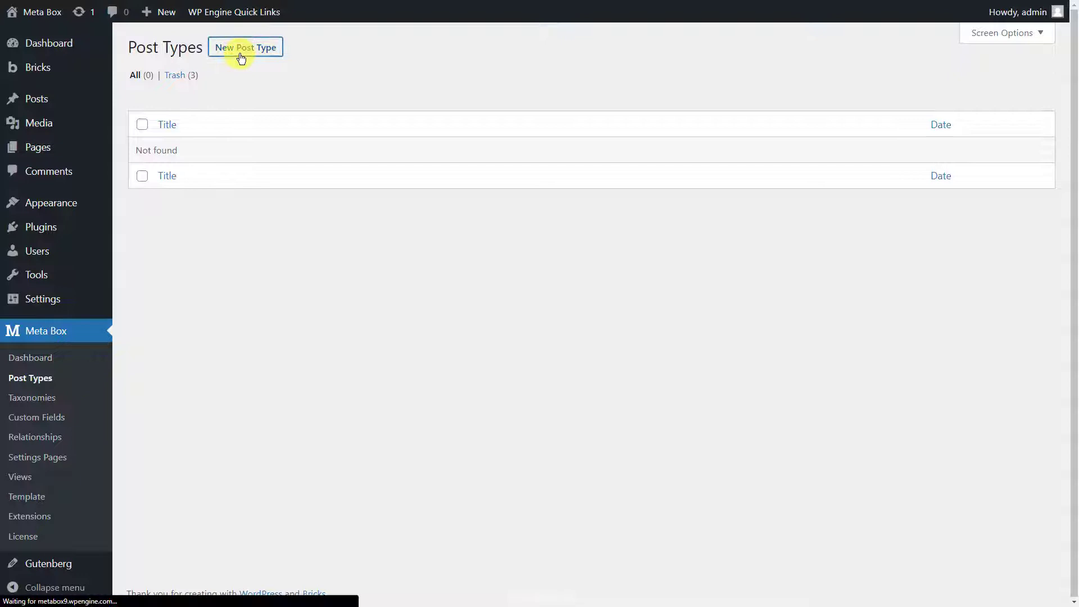
- Create and publish a Team Members post type (singular Team Member, slug team-member)
left_click(245, 46)
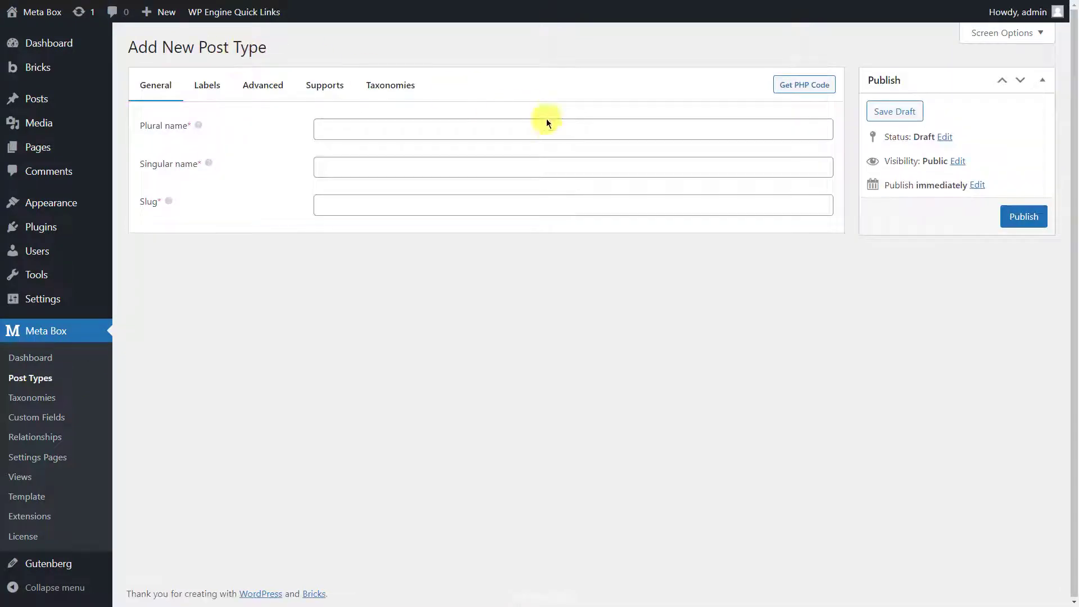
type("Team M")
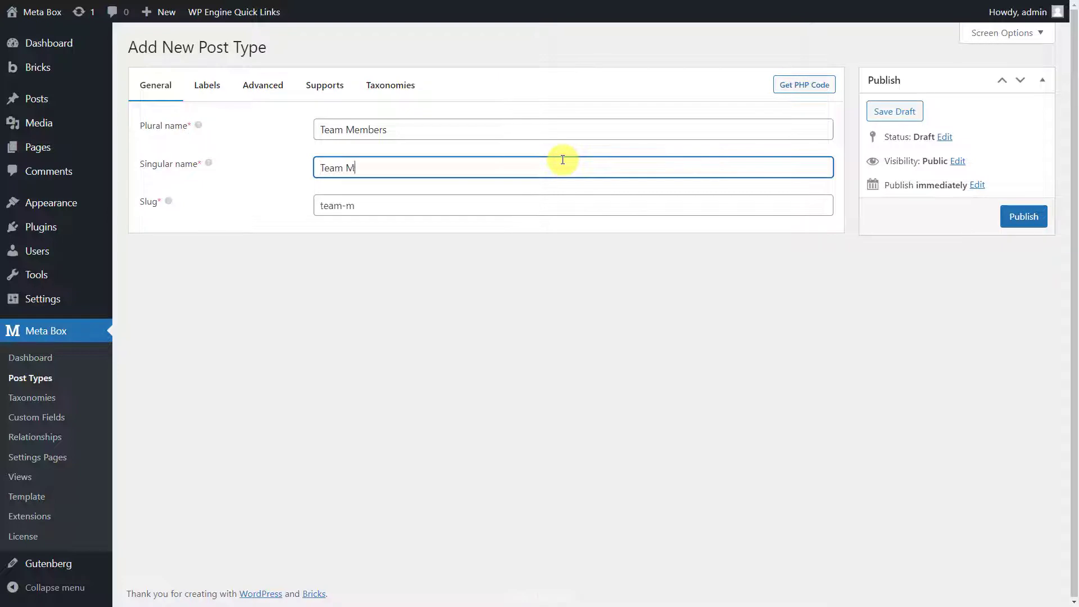
type("ember")
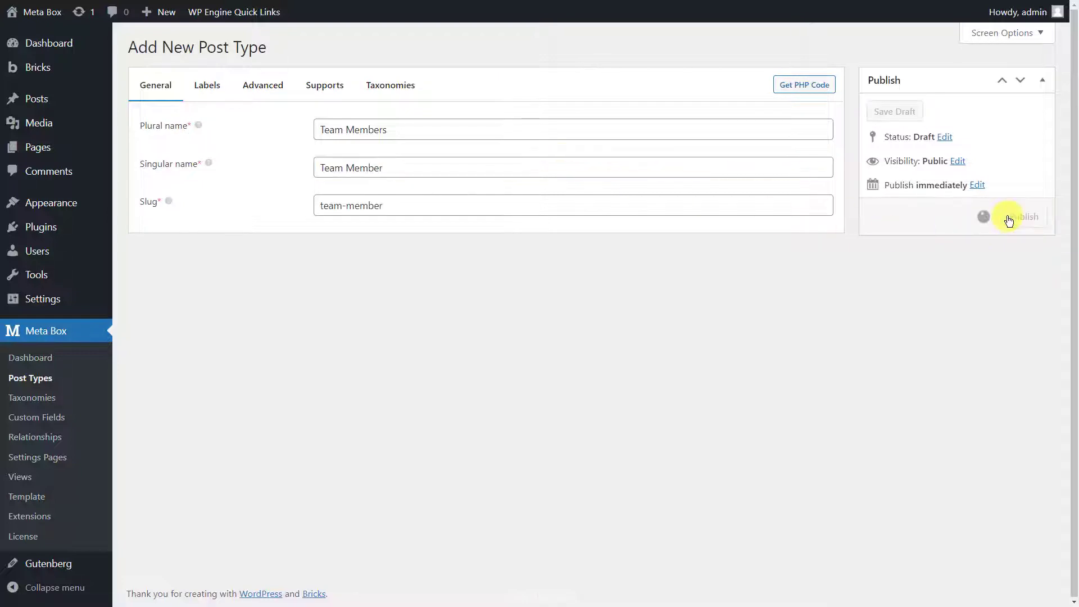
left_click(1026, 216)
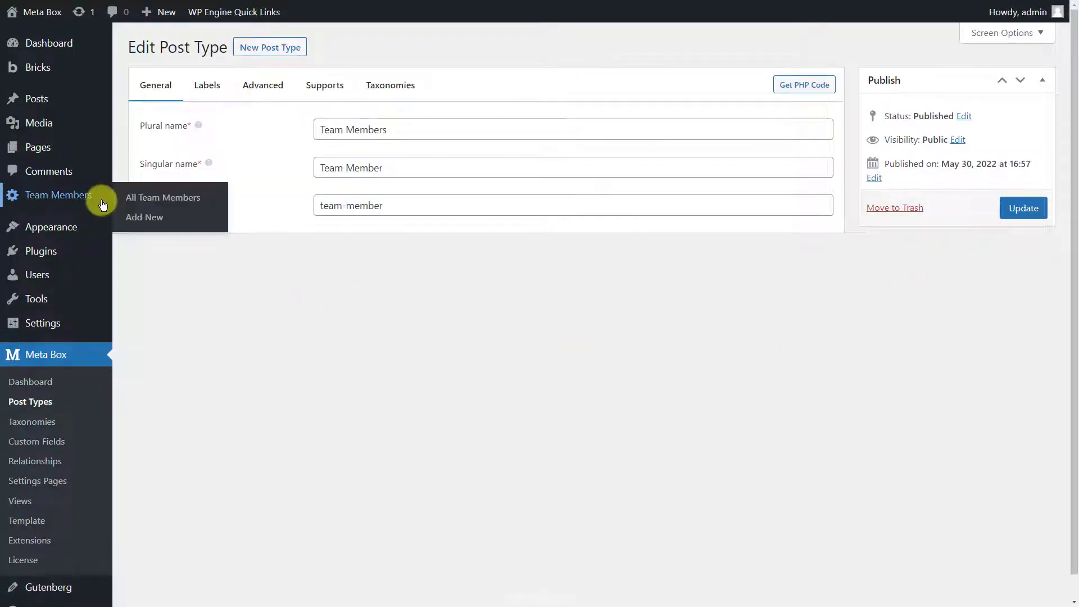
mouse_move(163, 197)
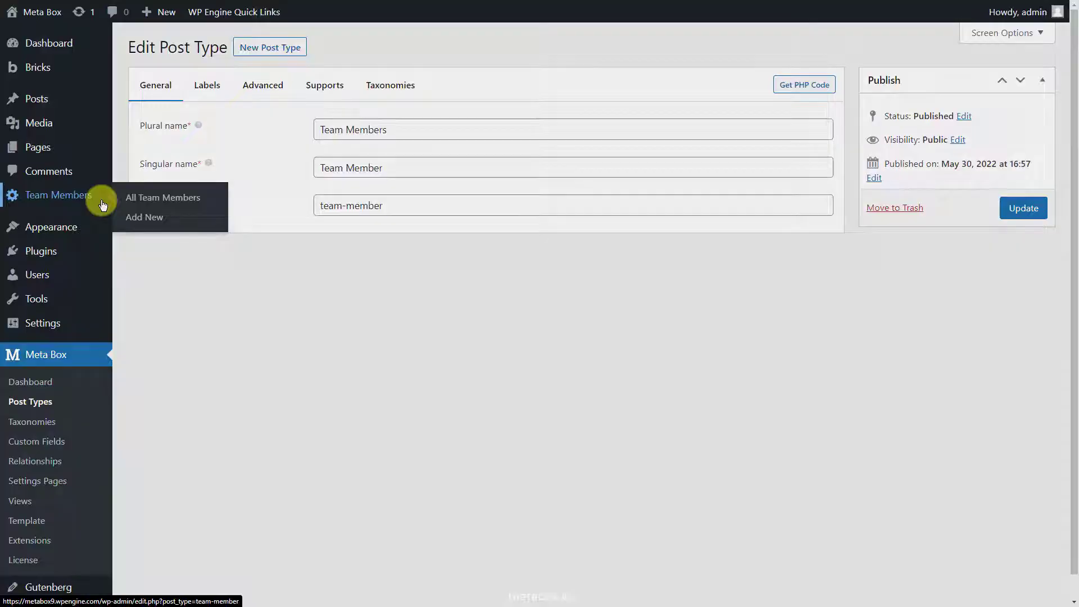
left_click(46, 354)
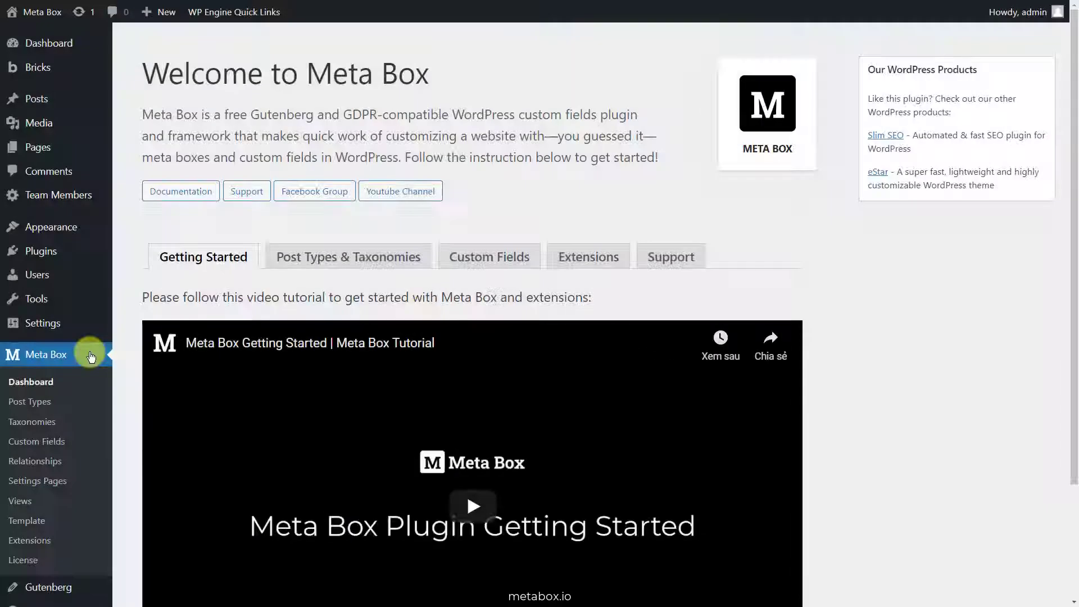
- Create a Member Information field group with a Position select field offering Sales Executive
left_click(37, 441)
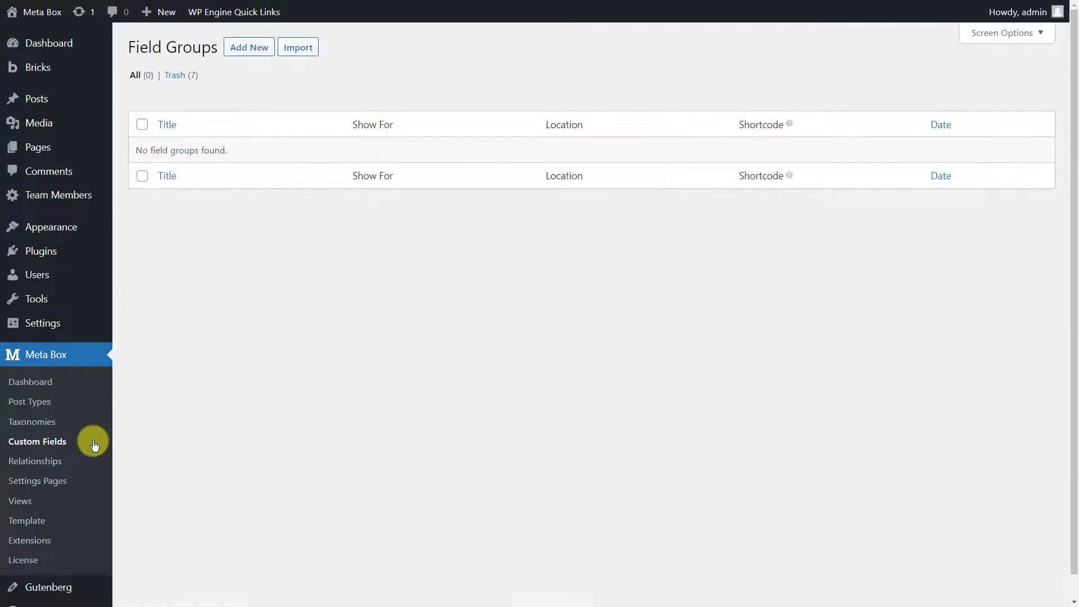
left_click(248, 46)
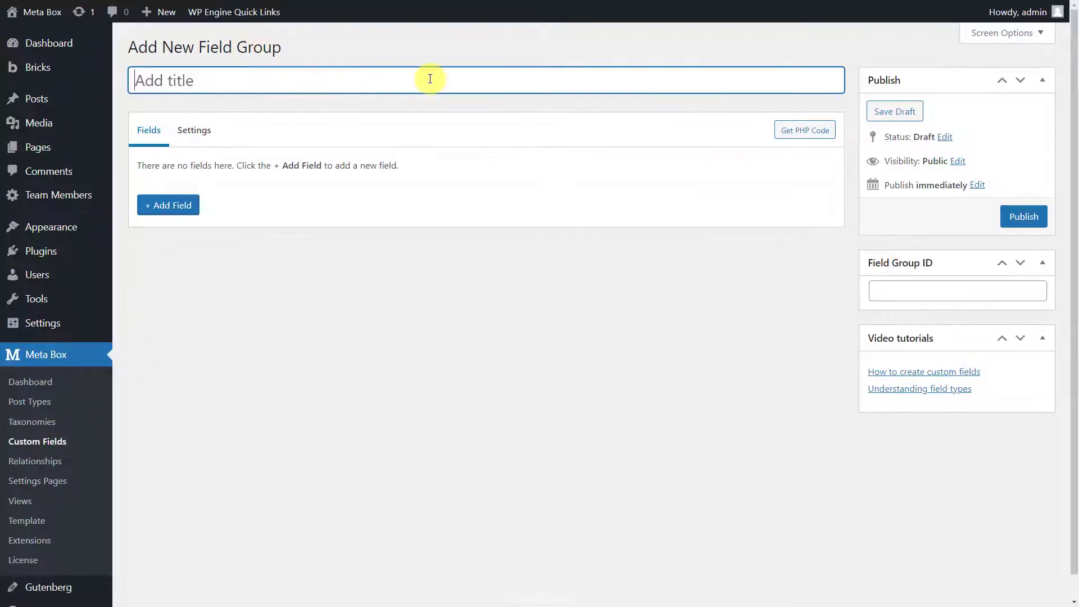
type("Member Information")
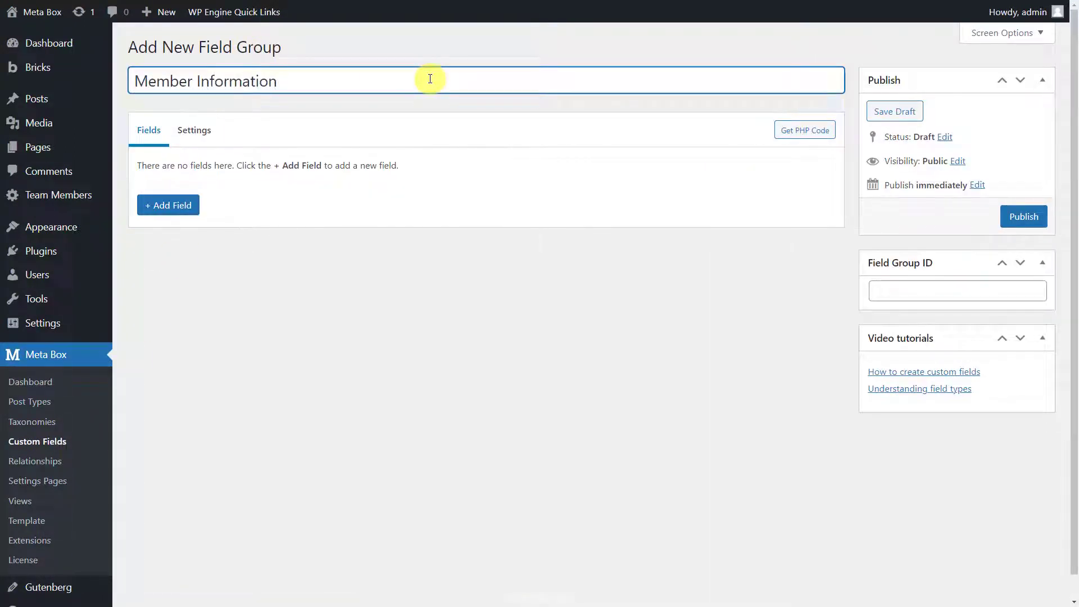
left_click(168, 205)
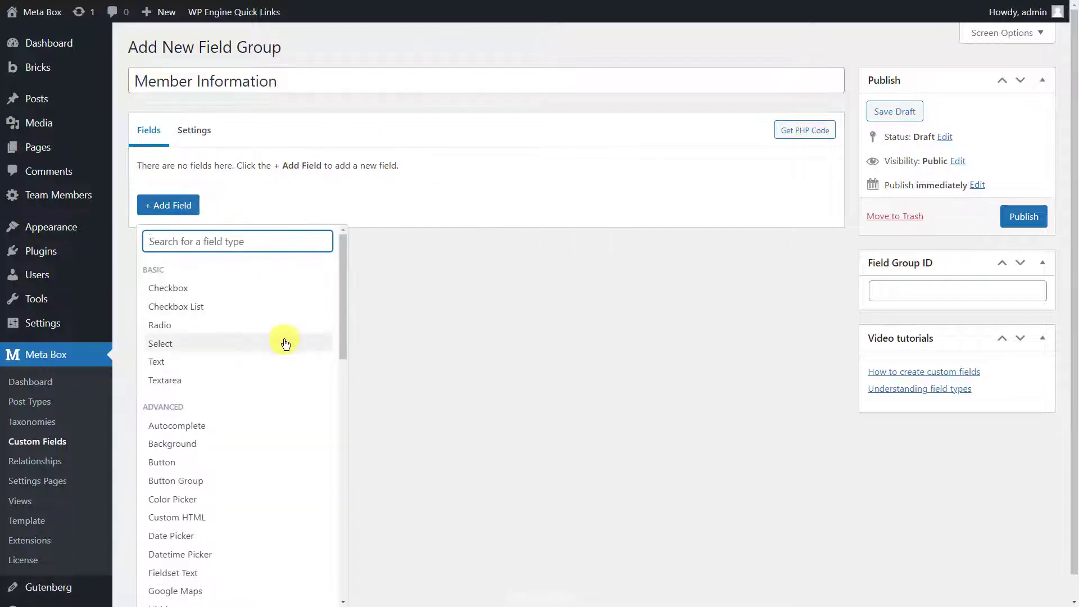
left_click(159, 343)
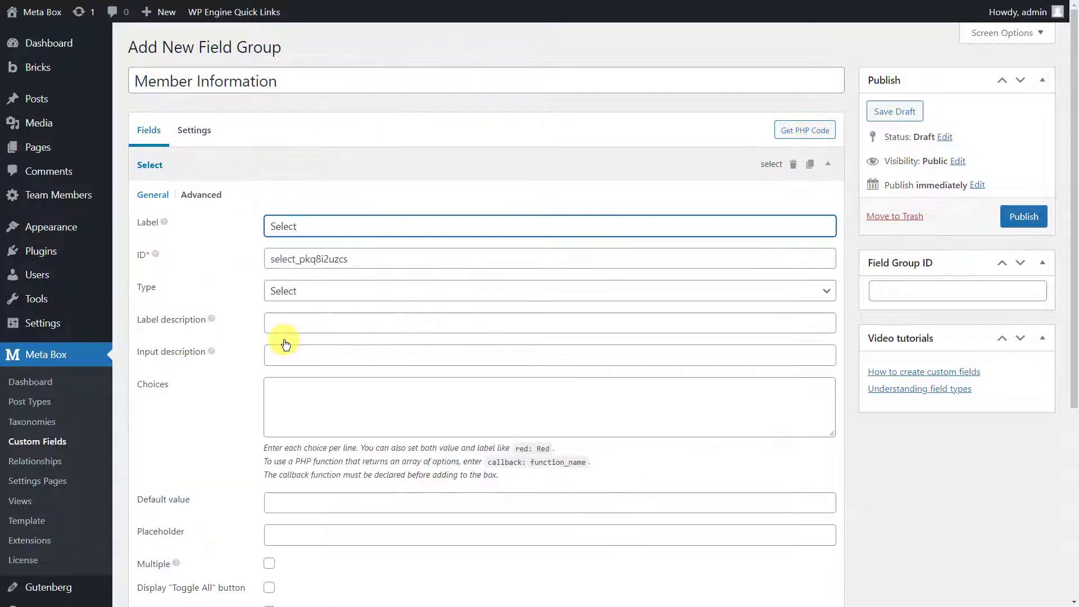
left_click(460, 407)
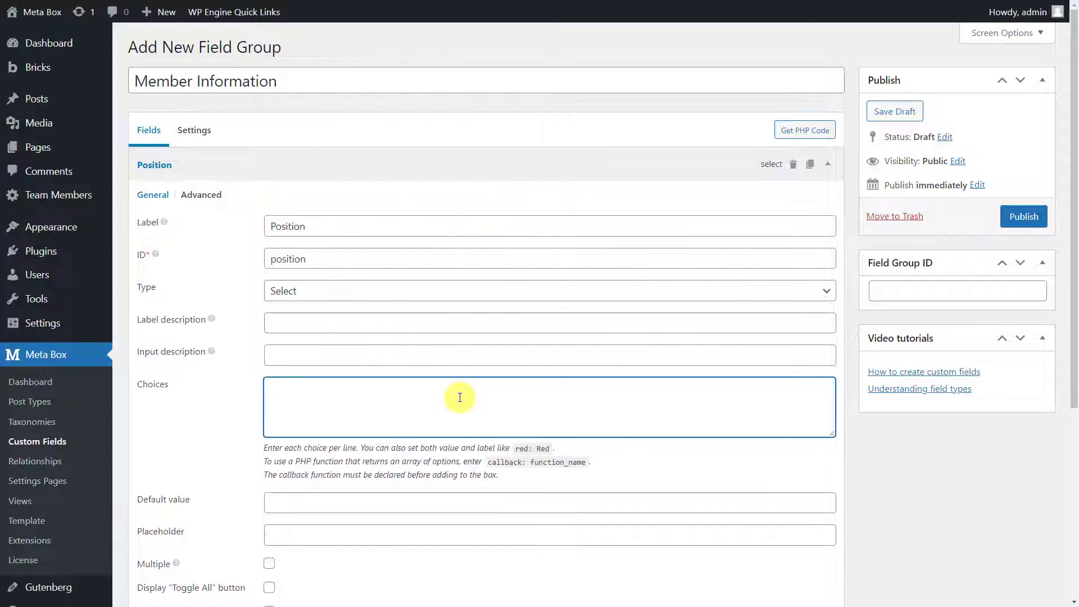
type("Sales Executive")
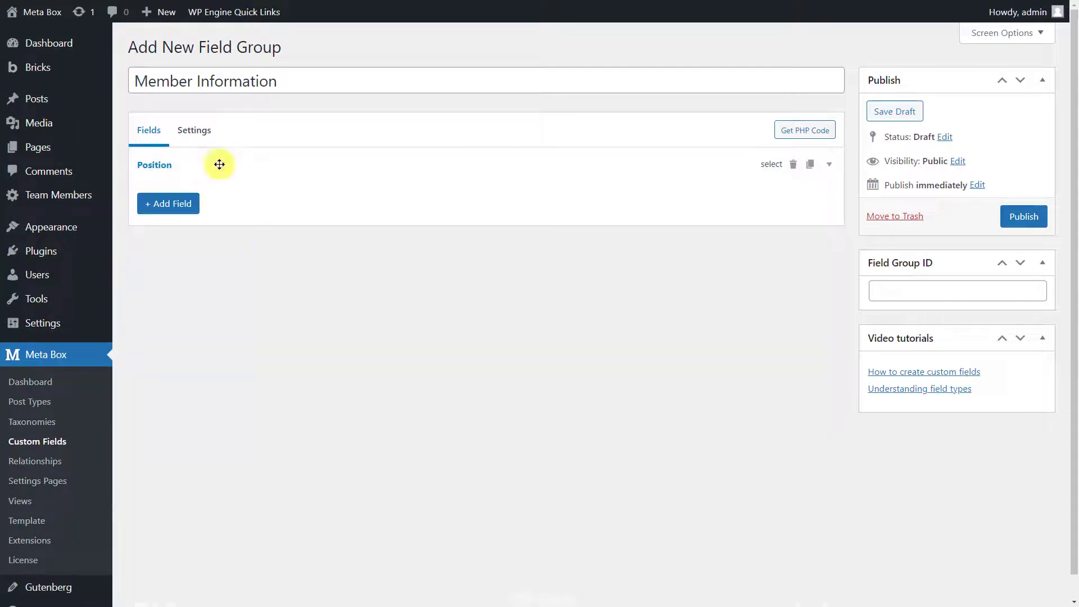
- Add URL fields Facebook, Instagram and Mail to the Member Information group
left_click(168, 203)
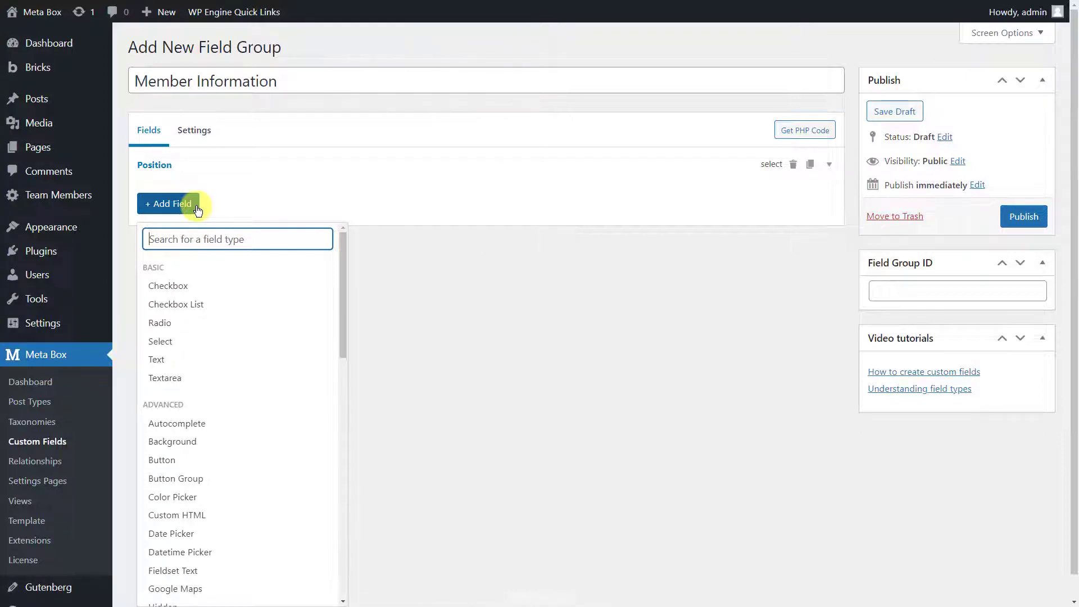
type("URL")
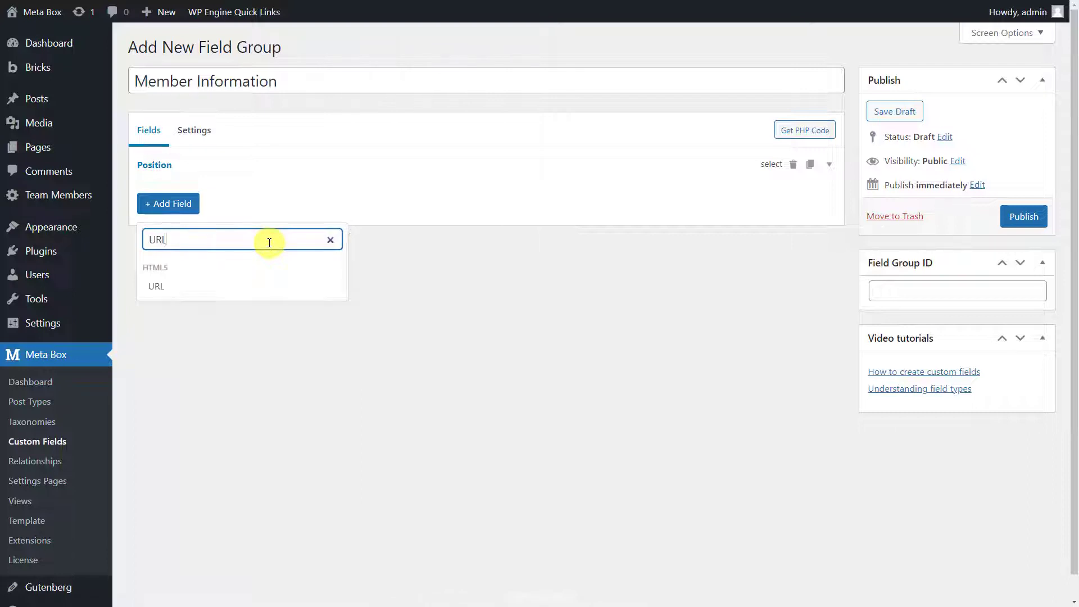
left_click(156, 286)
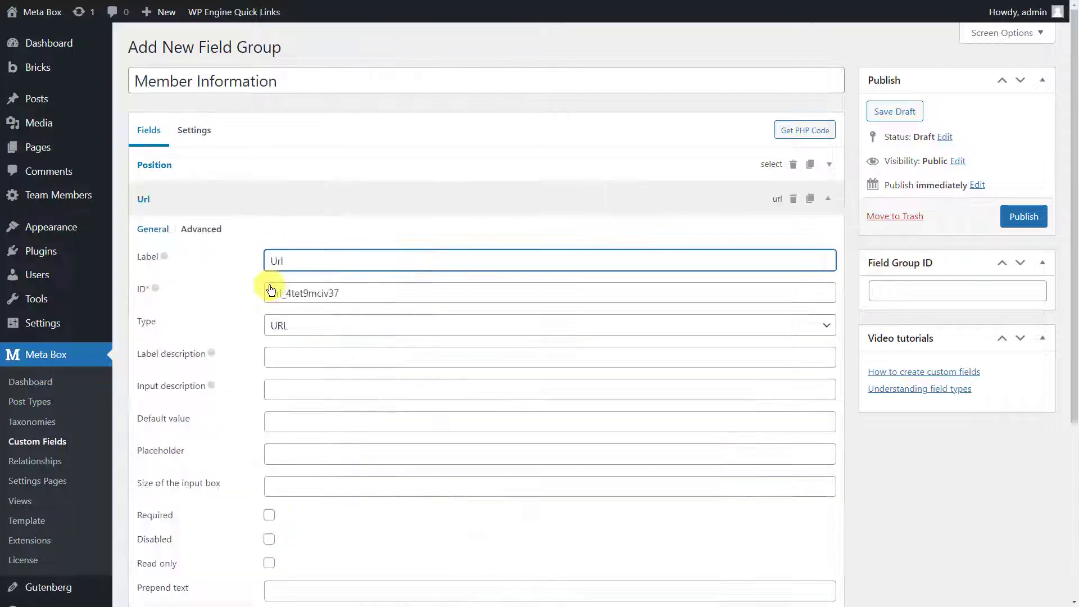
type("Facebook")
type("Mail")
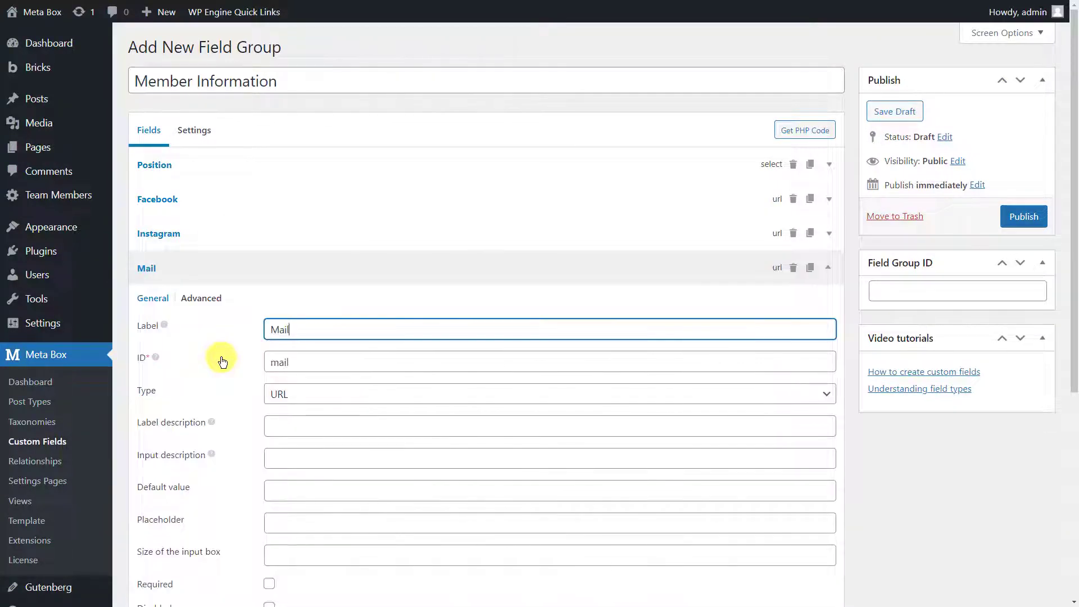
left_click(194, 129)
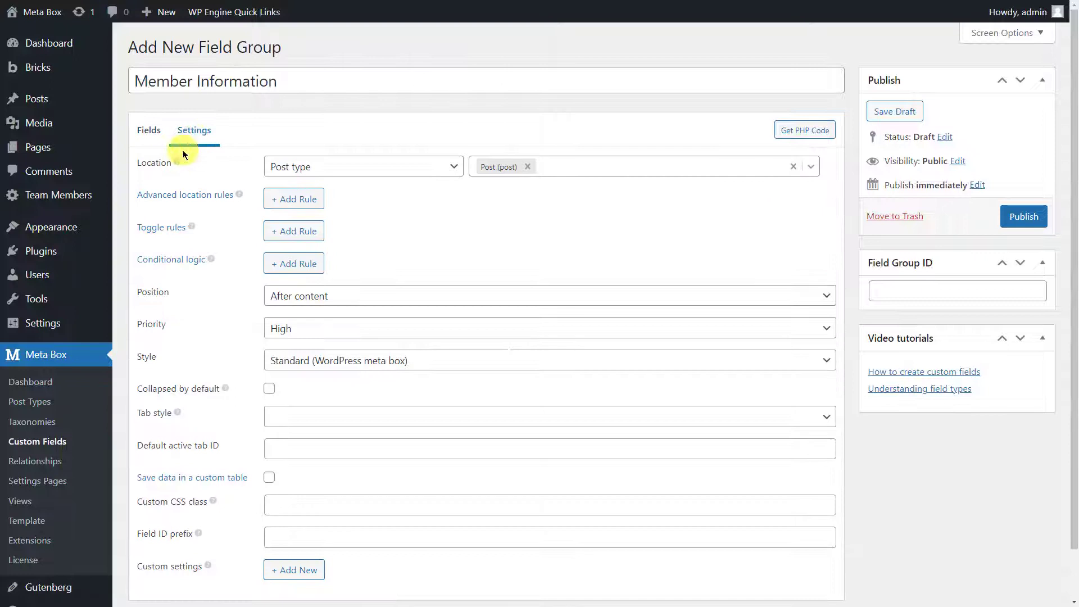
mouse_move(329, 178)
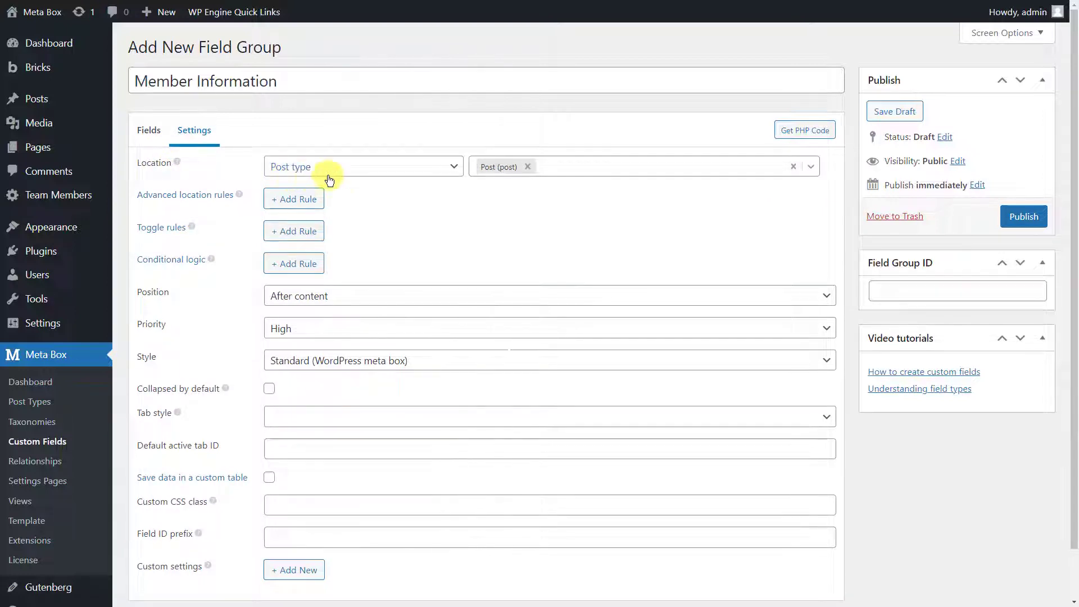
- Assign Member Information to the Team Member post type and publish it
left_click(641, 166)
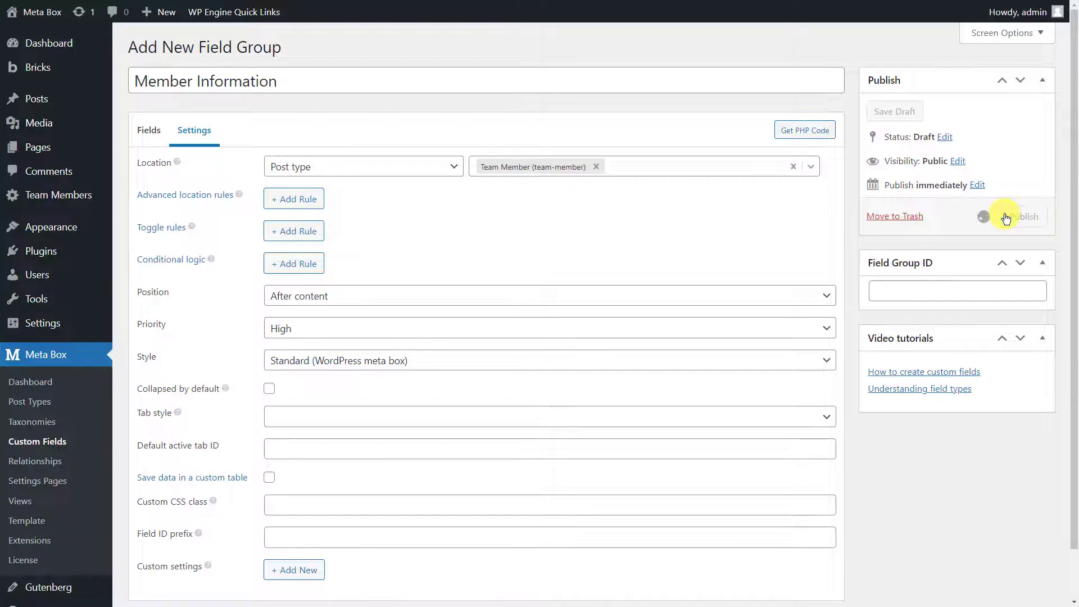
left_click(1023, 216)
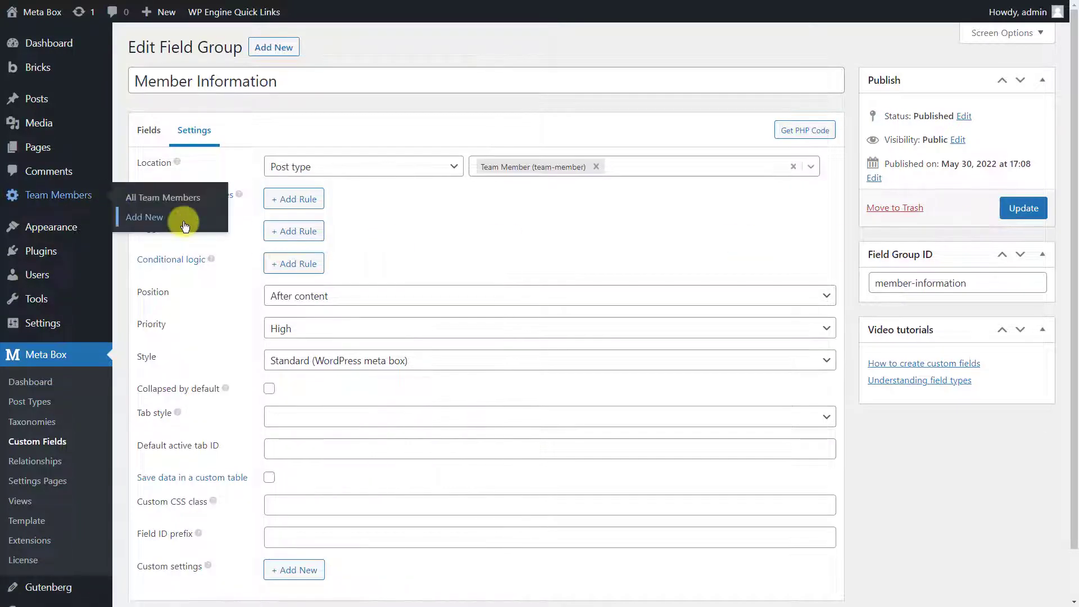
left_click(144, 217)
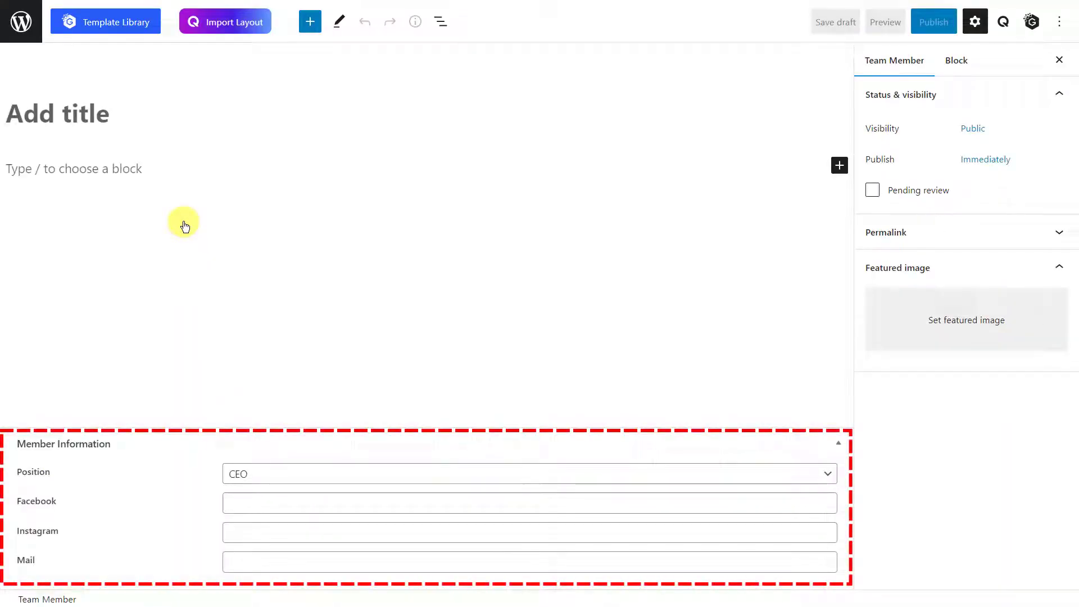
type("Anh Tran")
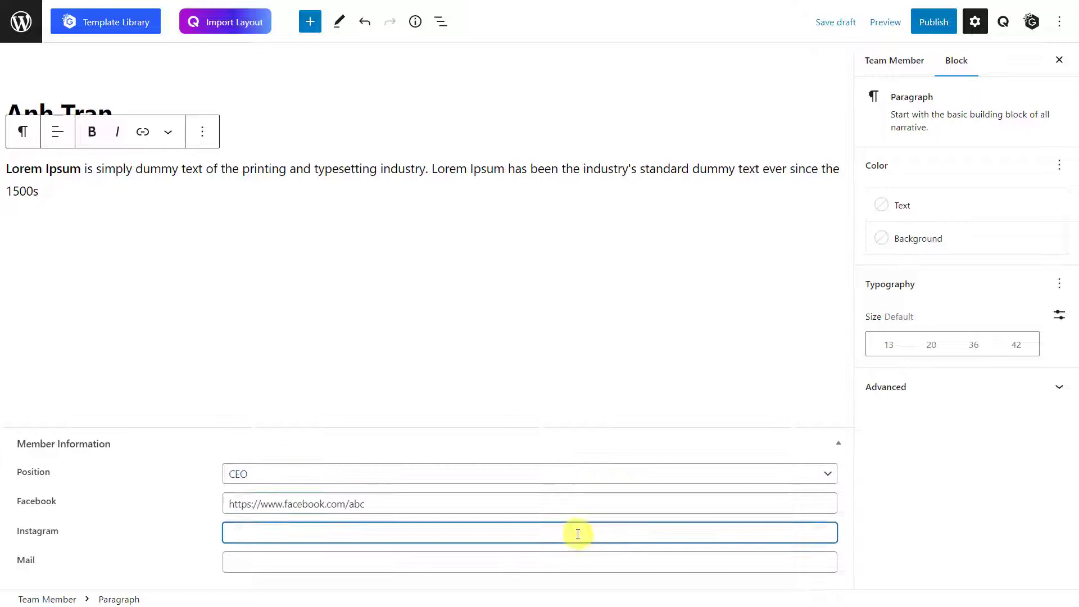
type("https://www.instgram.com/abc")
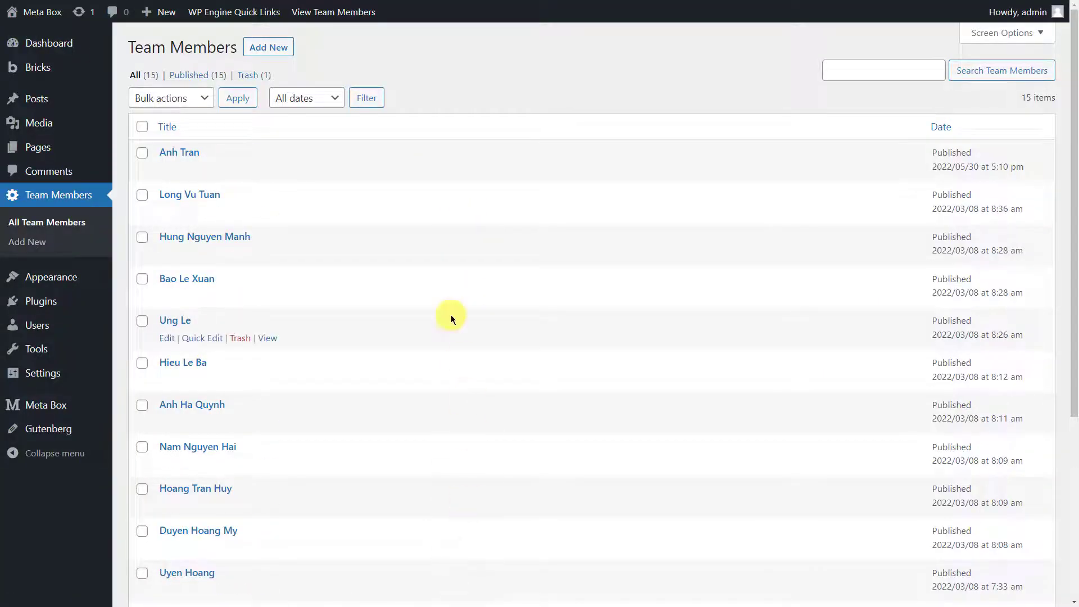
- Create and publish a Meet The Team page, then edit it with Bricks
left_click(37, 67)
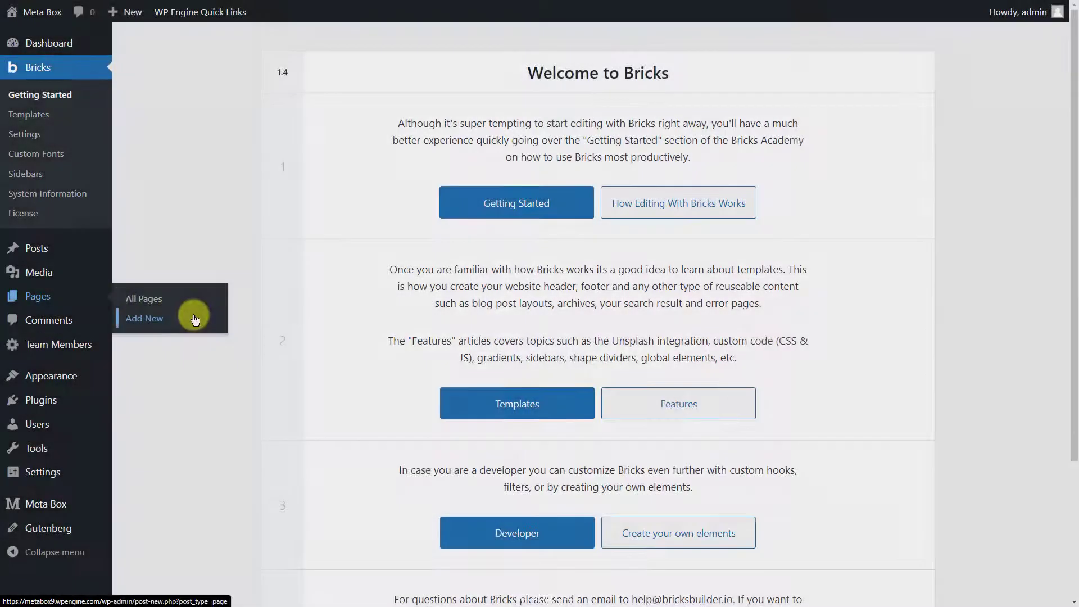
left_click(144, 318)
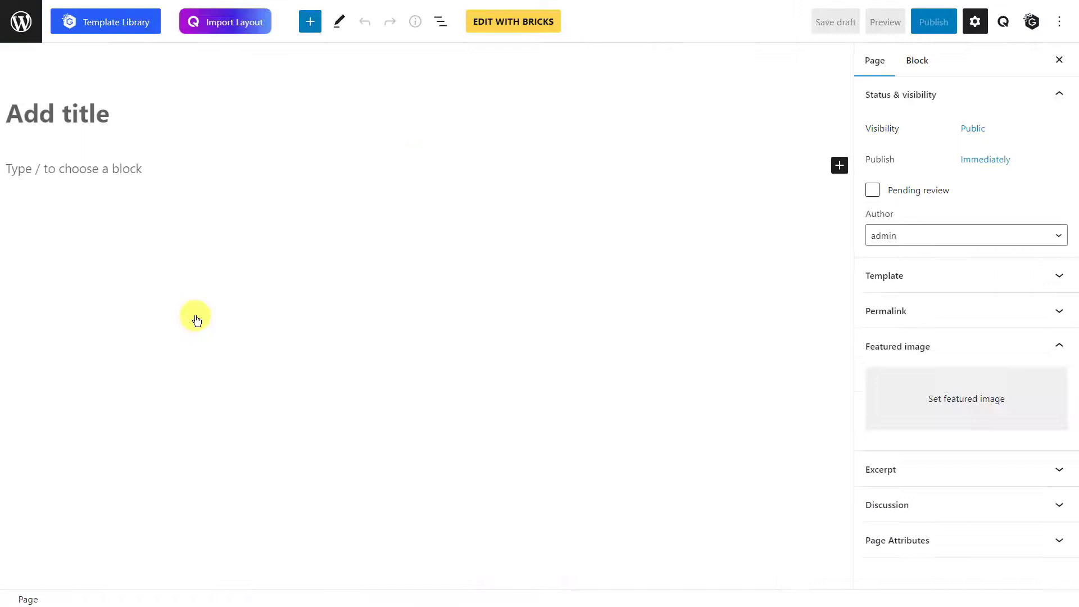
type("Meet The Team")
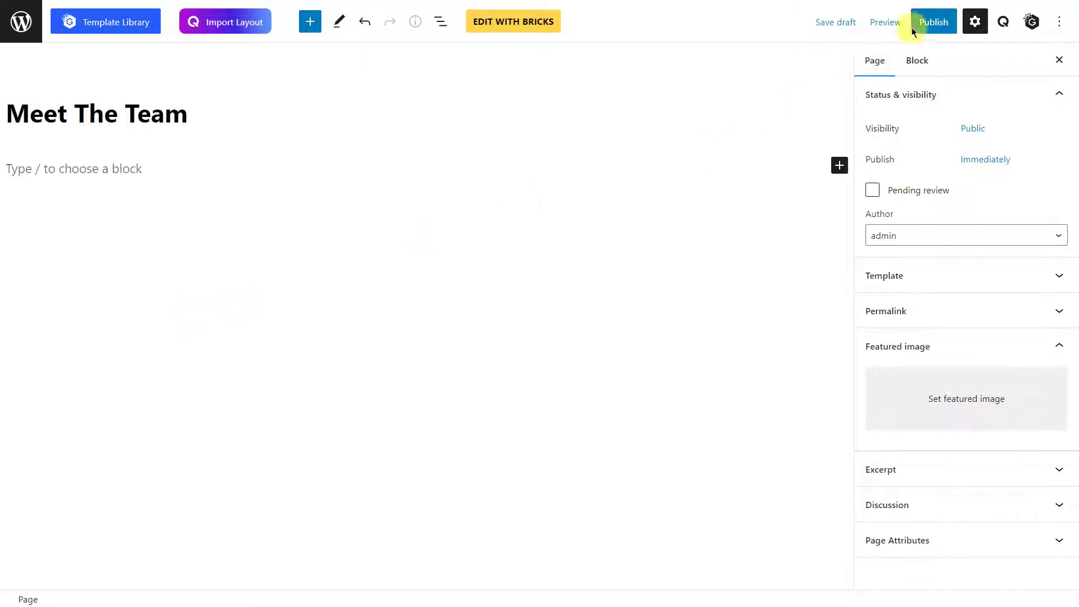
left_click(933, 21)
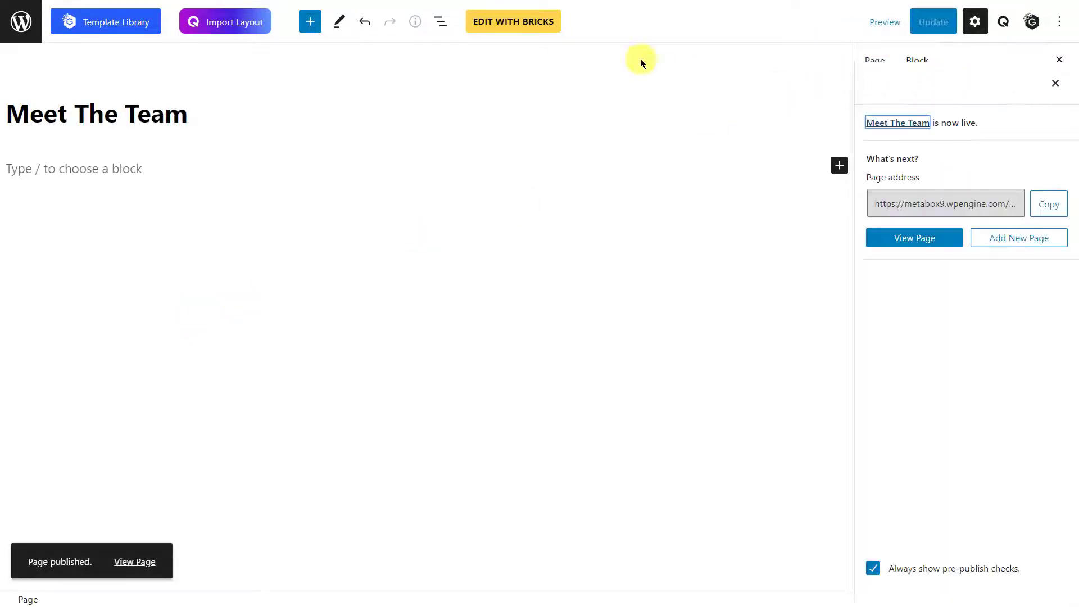
left_click(512, 21)
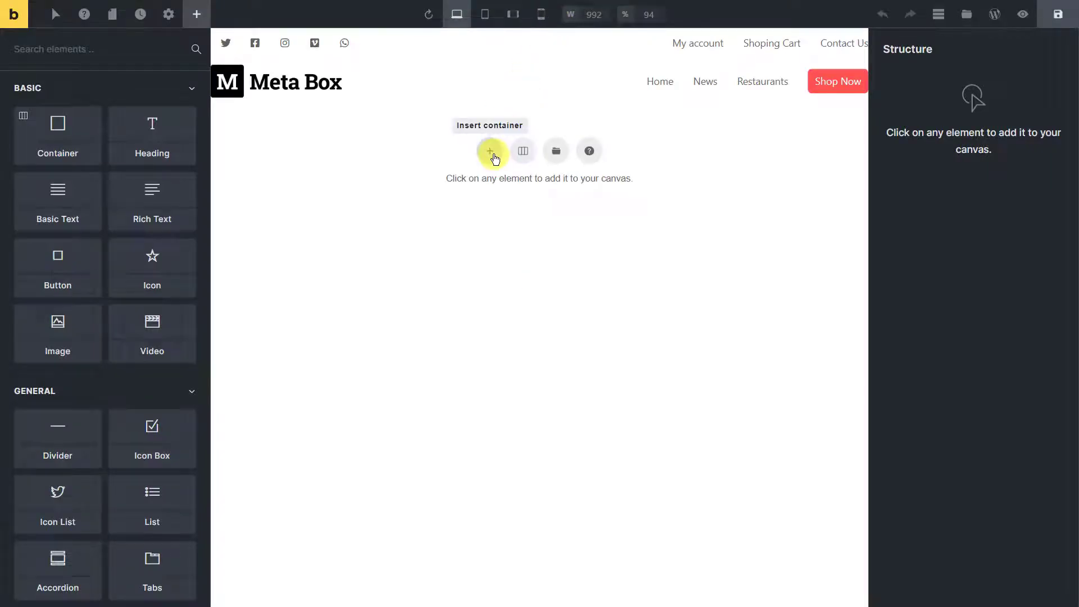
- Add a container with an H1 heading reading Meet The Team
left_click(489, 151)
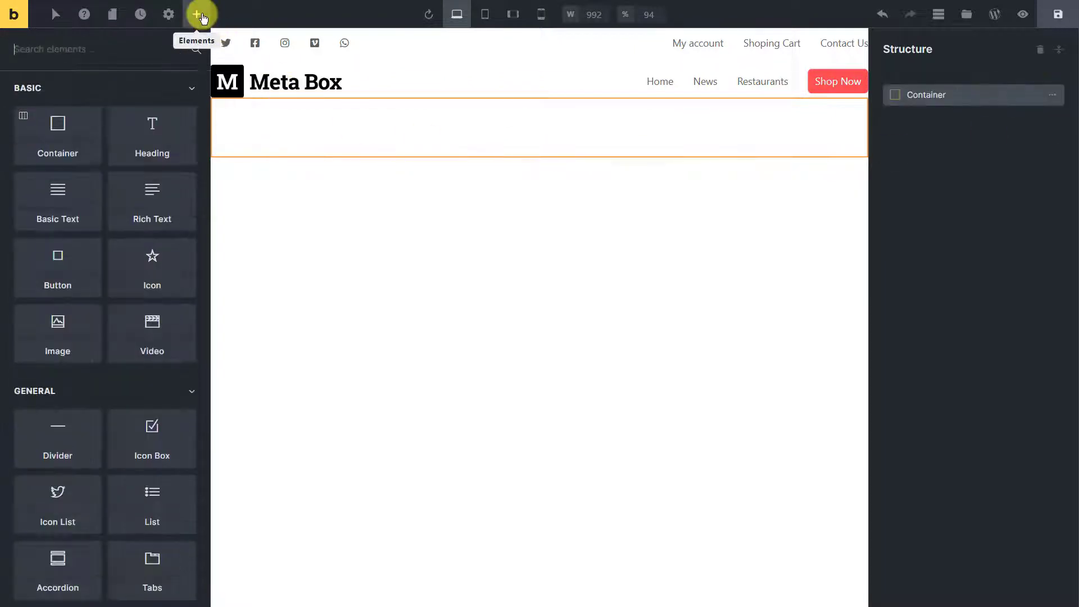
left_click(151, 136)
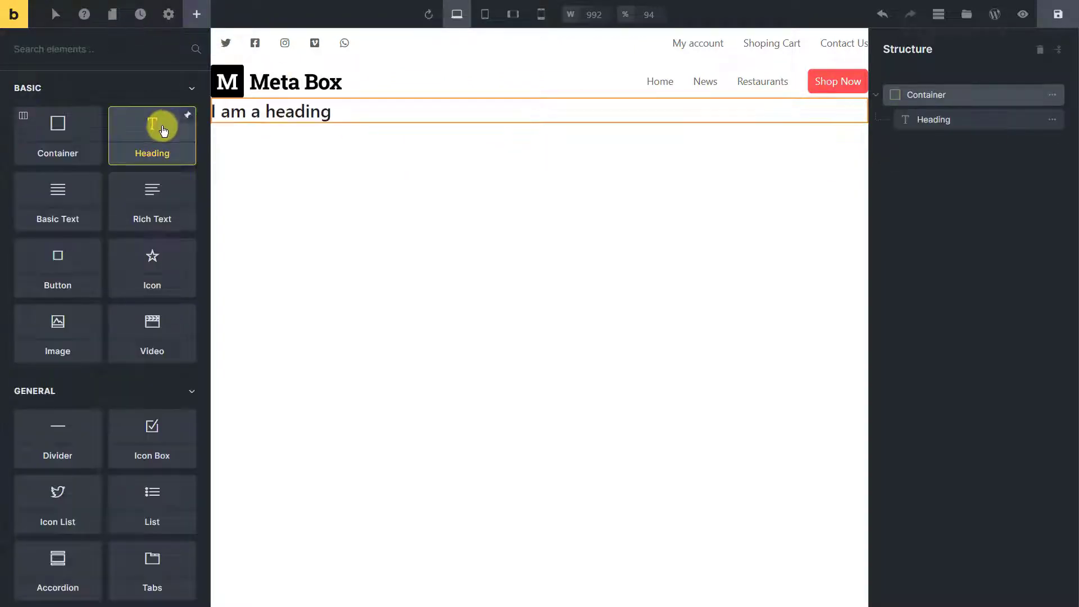
type("Meet The Team")
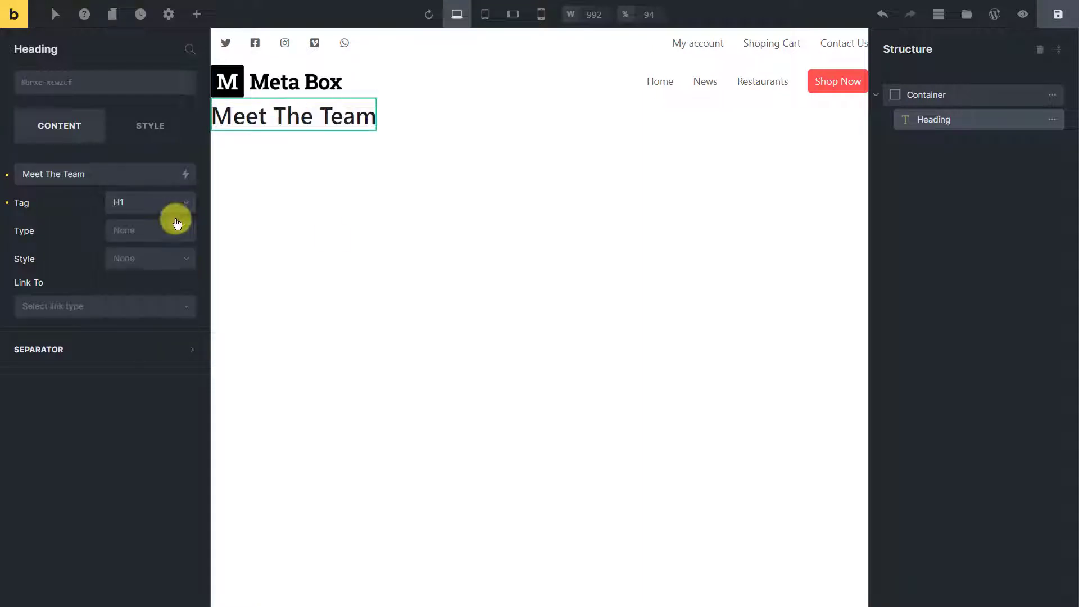
left_click(200, 14)
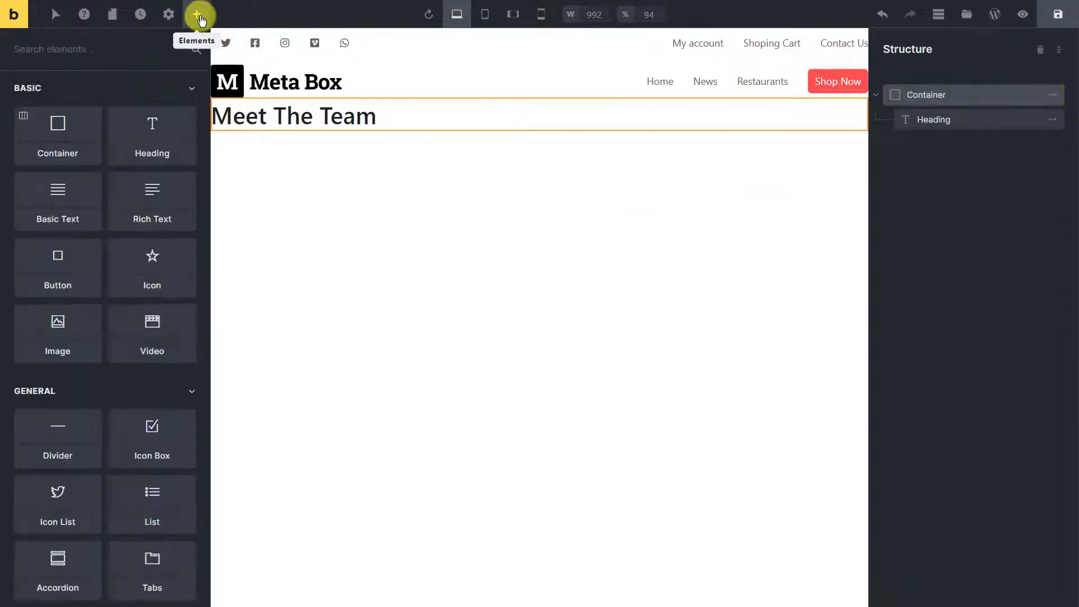
type("post")
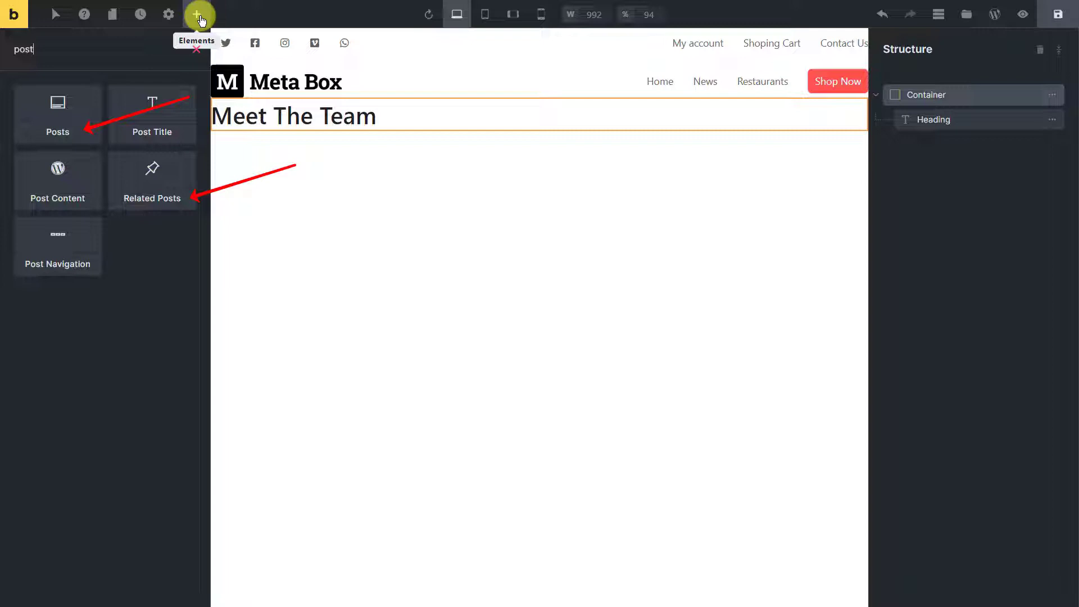
- Add a Related Posts list querying Team Members in ascending order
left_click(151, 179)
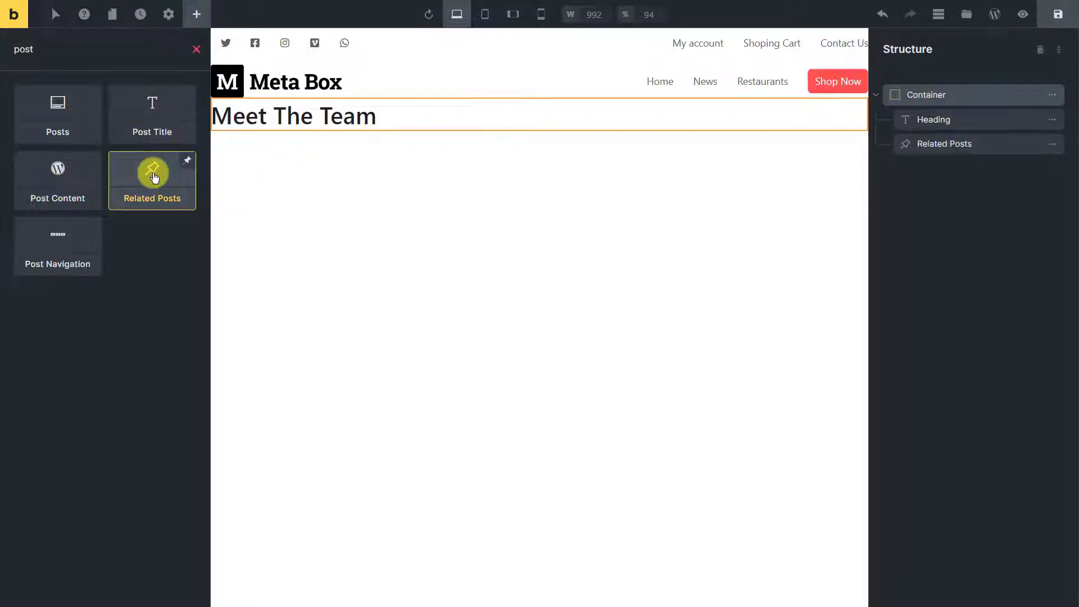
left_click(152, 179)
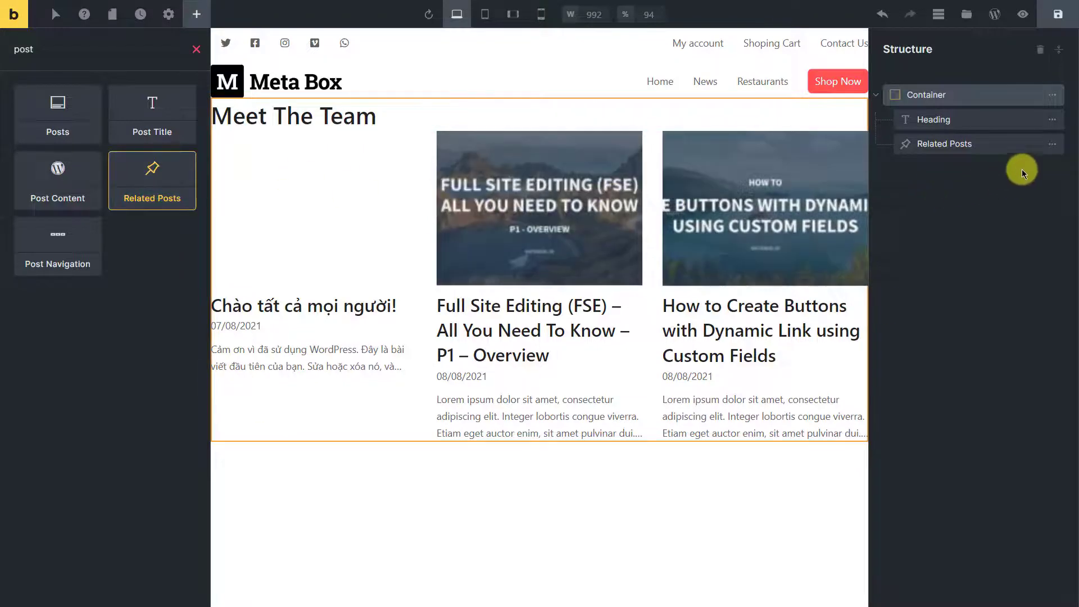
left_click(940, 144)
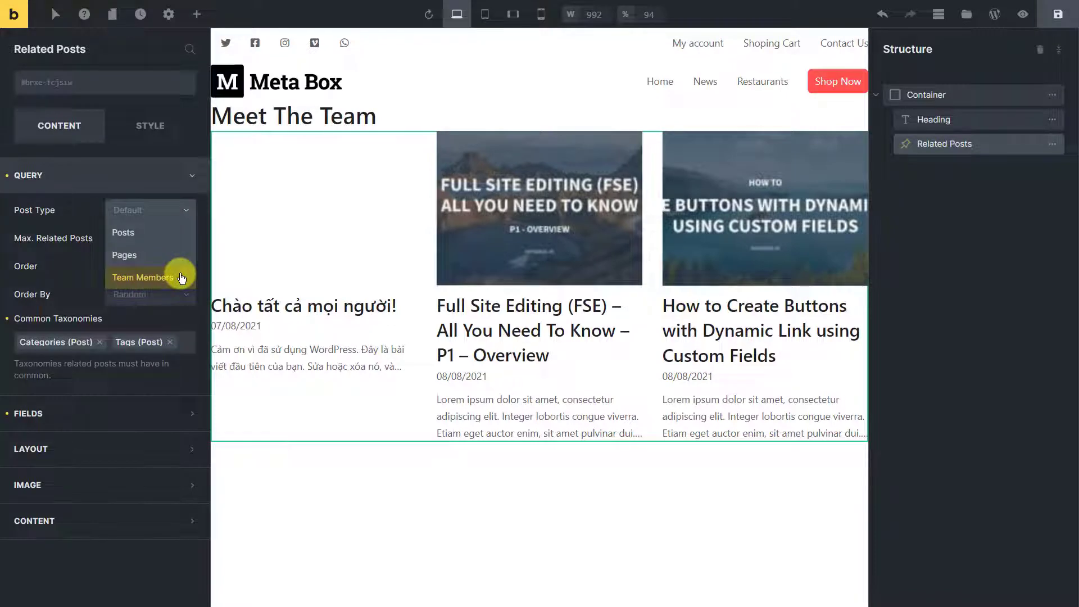
left_click(143, 277)
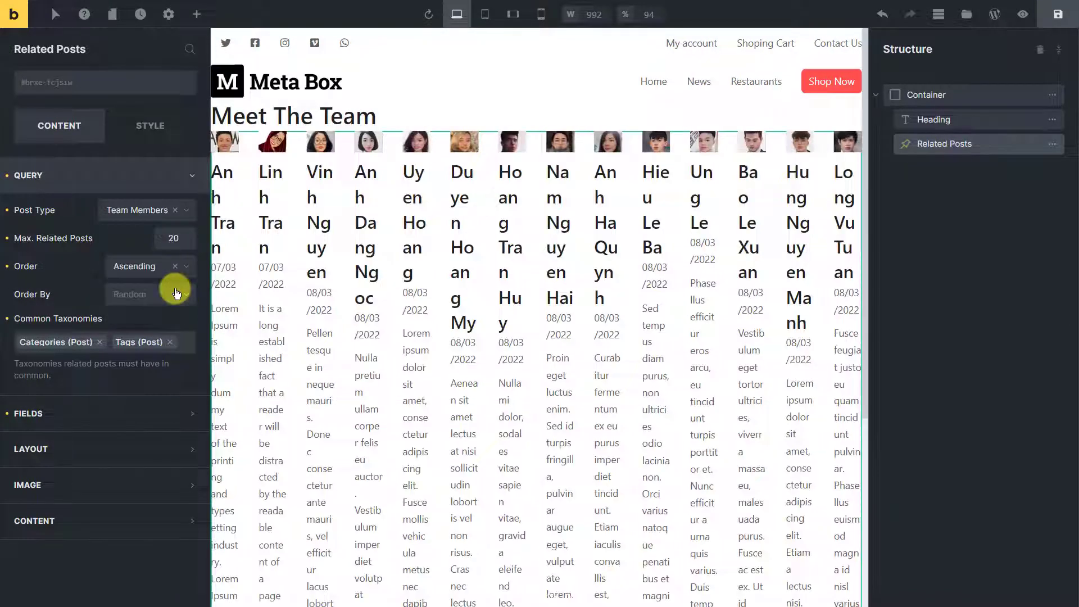
left_click(129, 294)
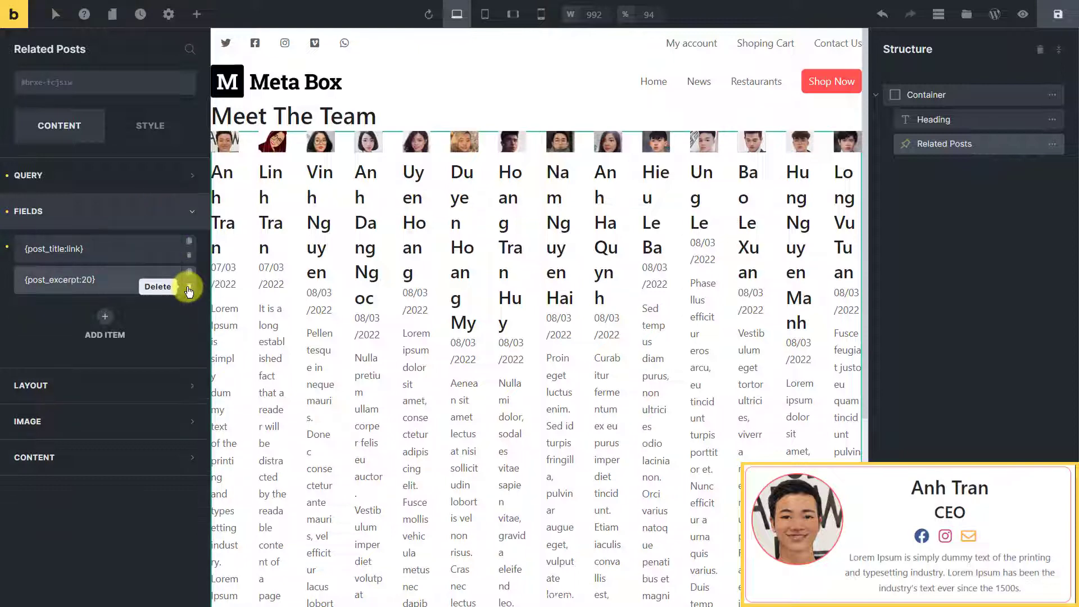
- Replace the excerpt field with Position, Facebook, Instagram and Mail dynamic fields
left_click(158, 286)
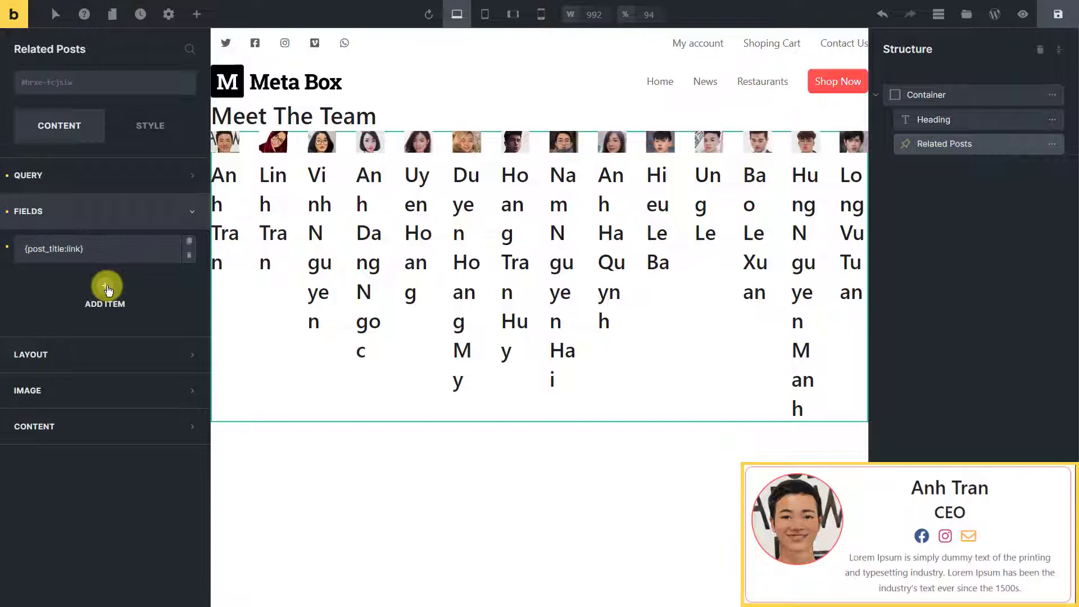
left_click(104, 289)
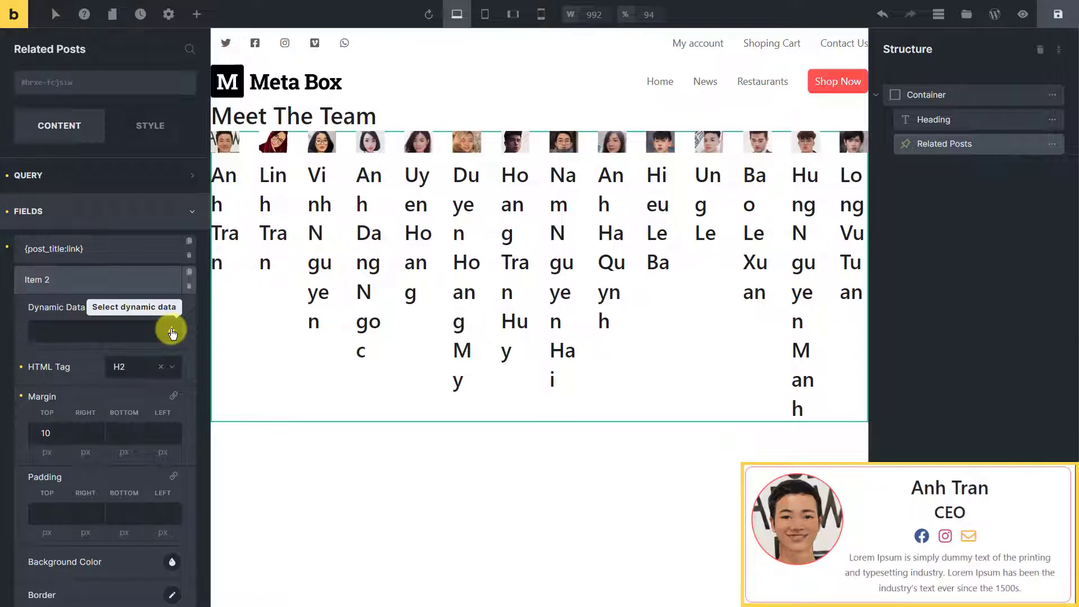
type("Posi")
type("inst")
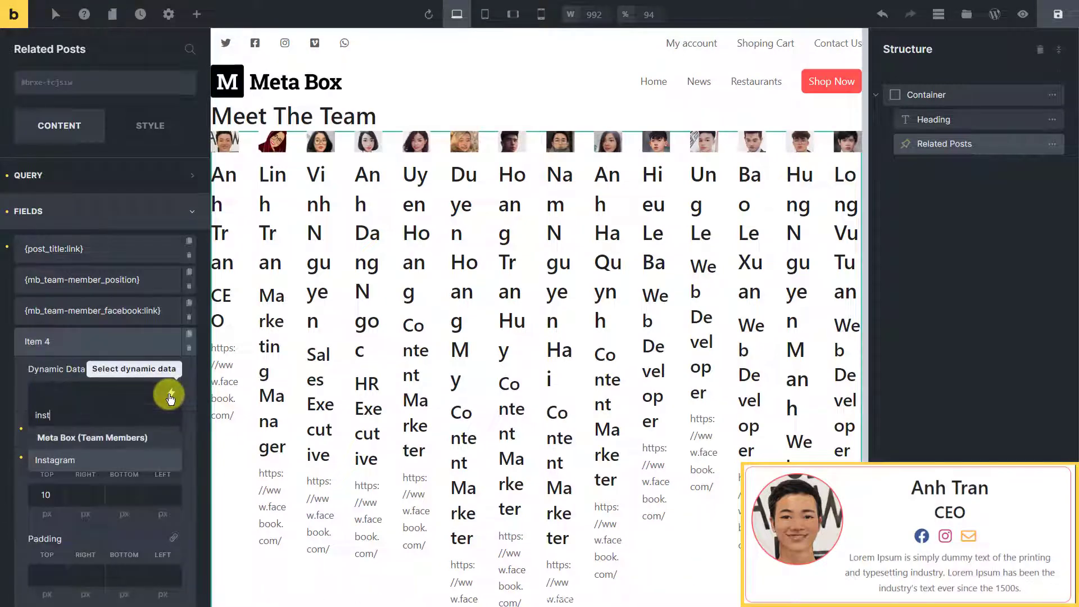
left_click(55, 460)
type("mail")
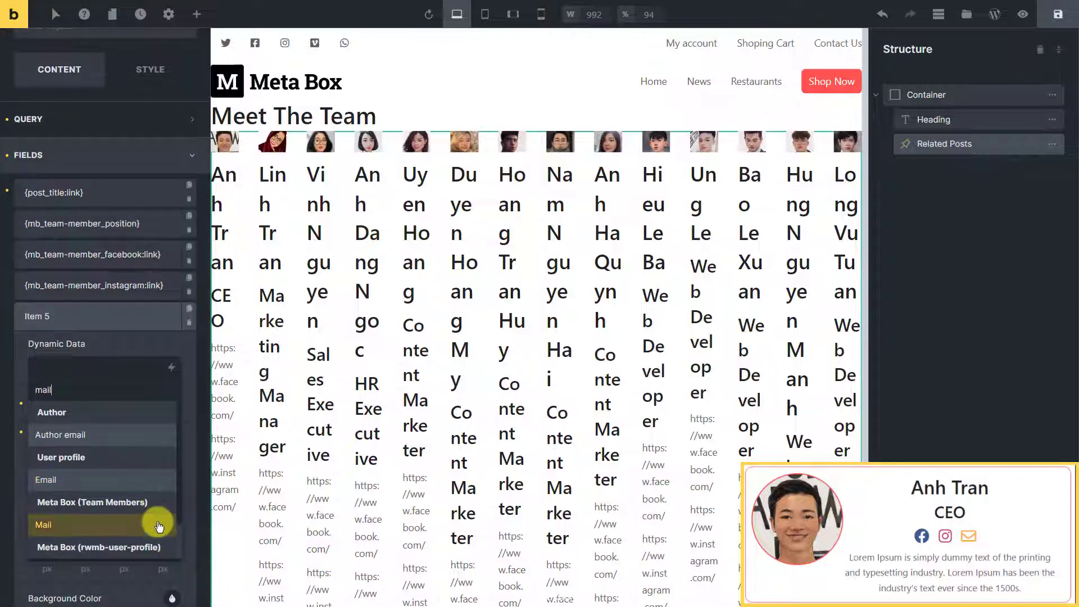
left_click(42, 524)
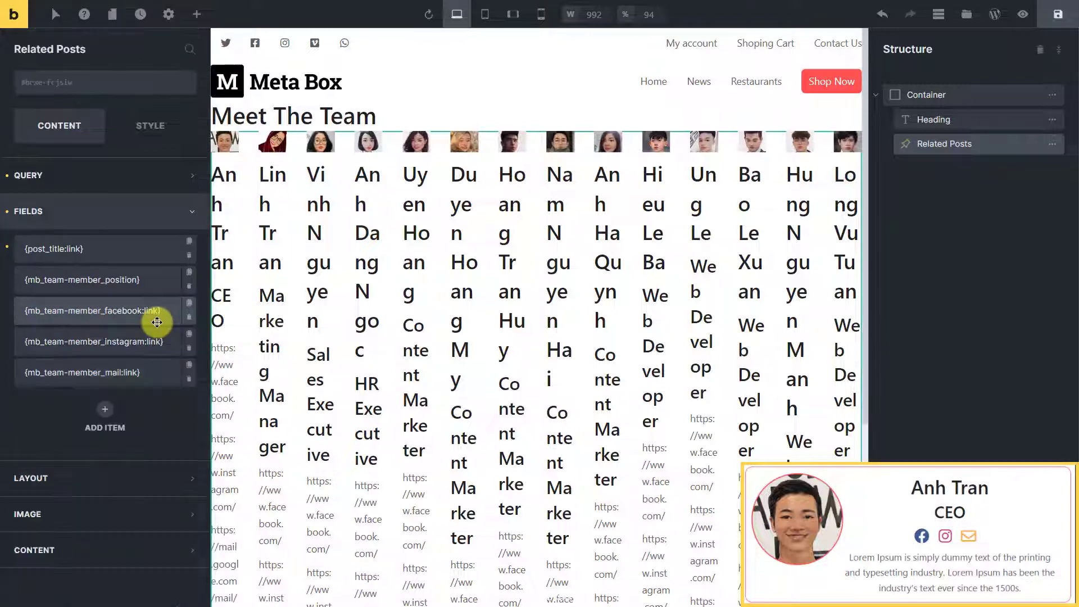
left_click(104, 404)
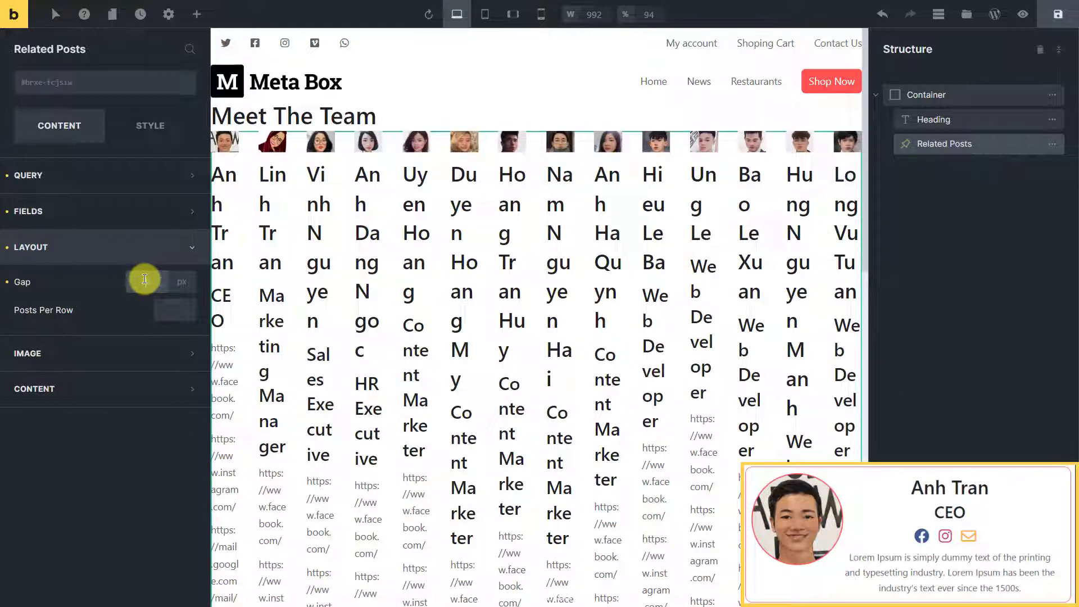
- Lay out two members per row with full-size 150 × 150 px photos
left_click(169, 310)
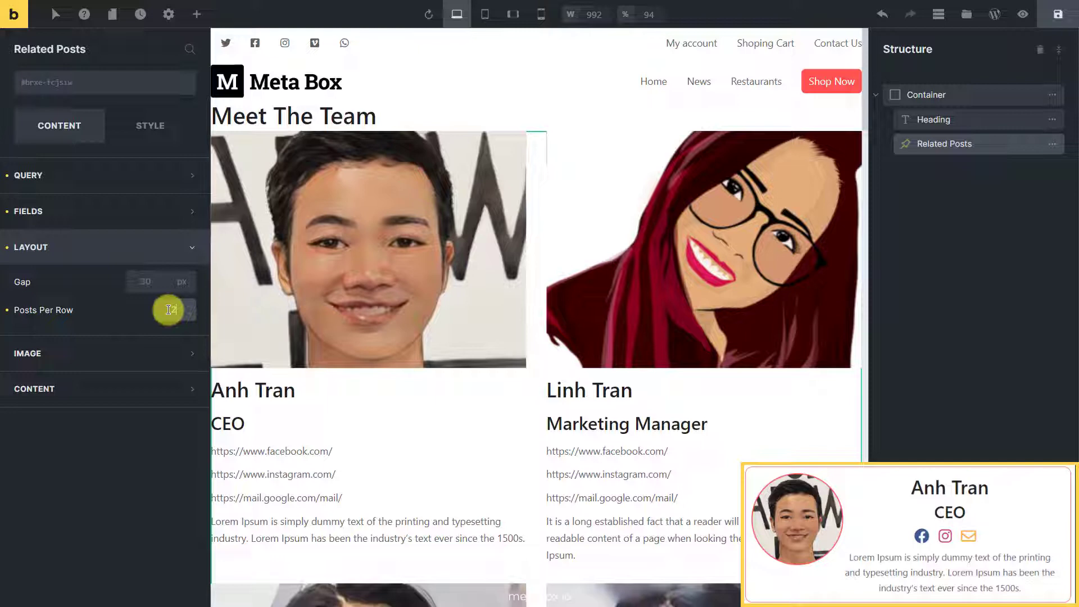
left_click(28, 283)
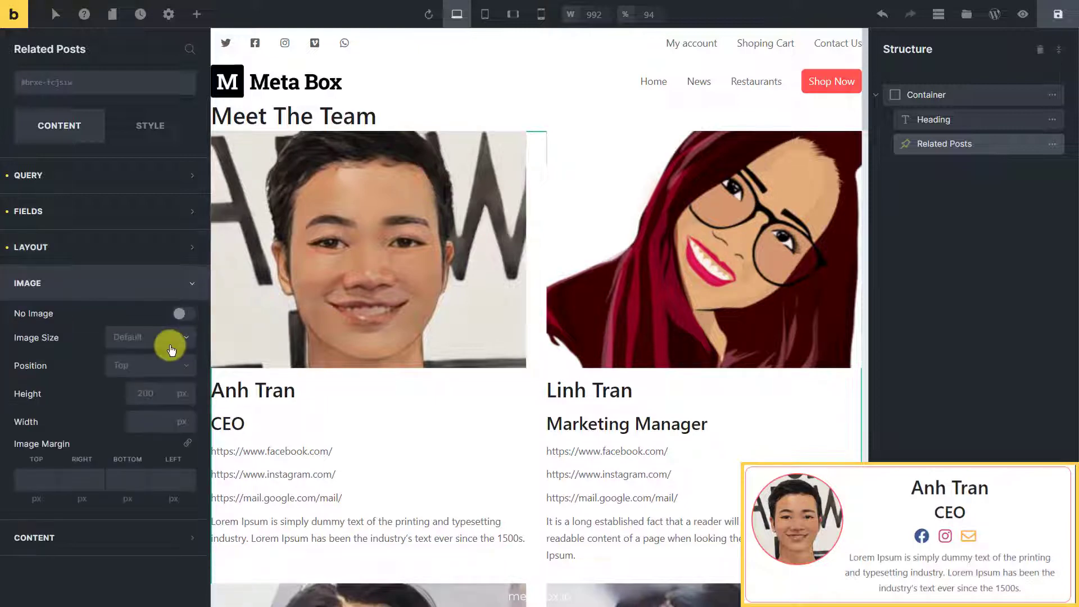
left_click(148, 337)
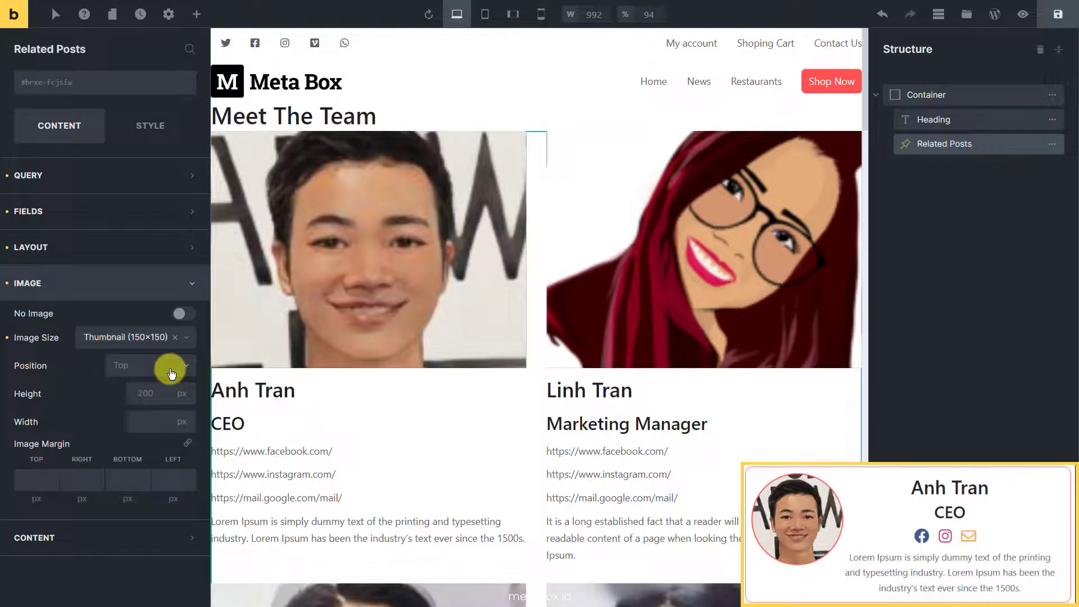
left_click(131, 337)
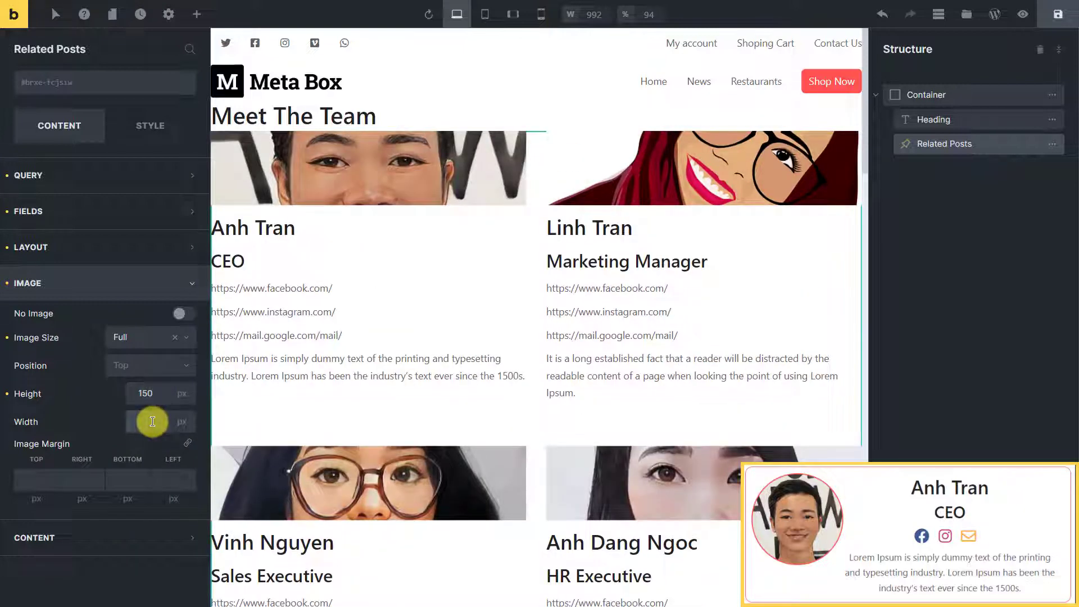
type("150")
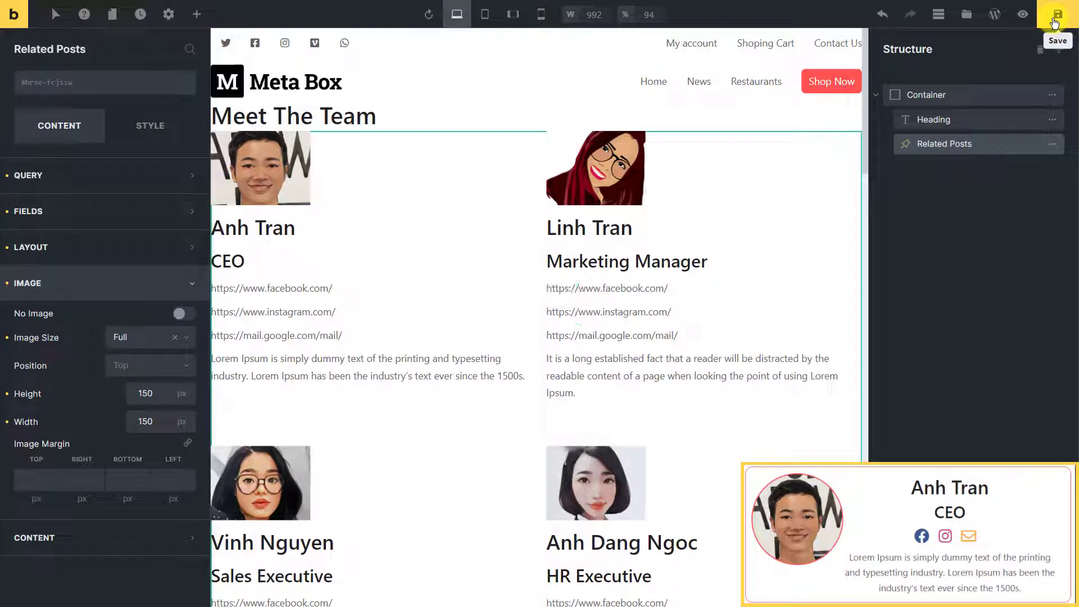
- Save the page, preview the two-column team layout and return to the builder
left_click(1058, 14)
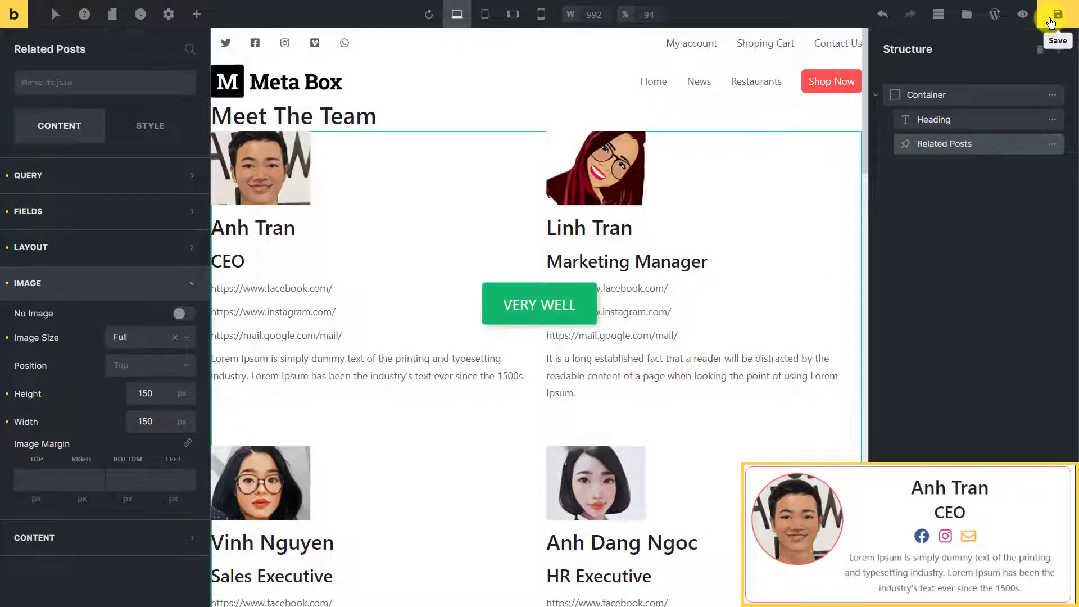
left_click(1023, 13)
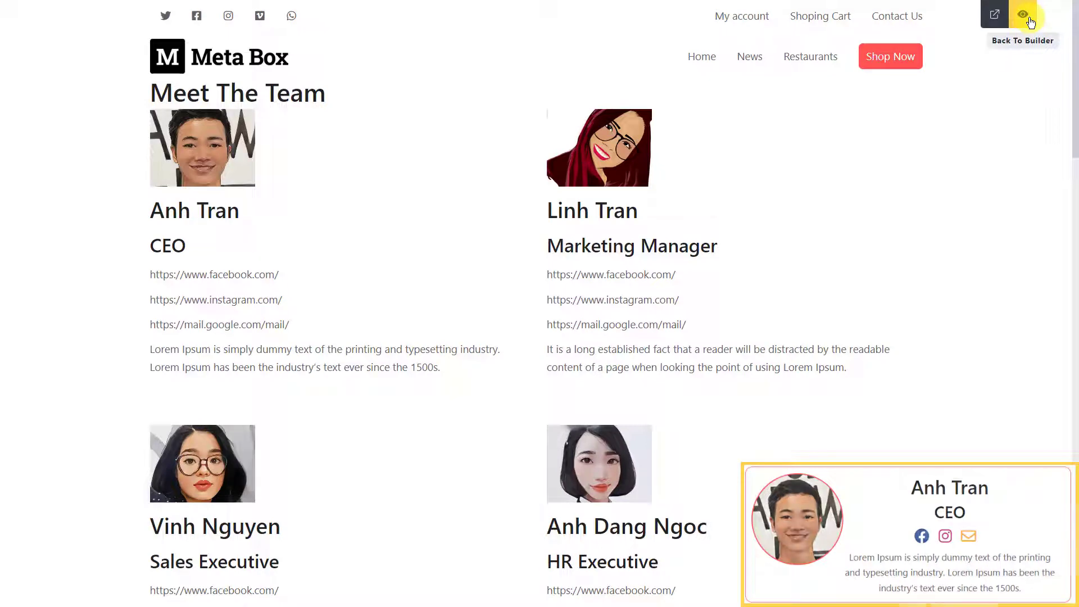
left_click(1023, 14)
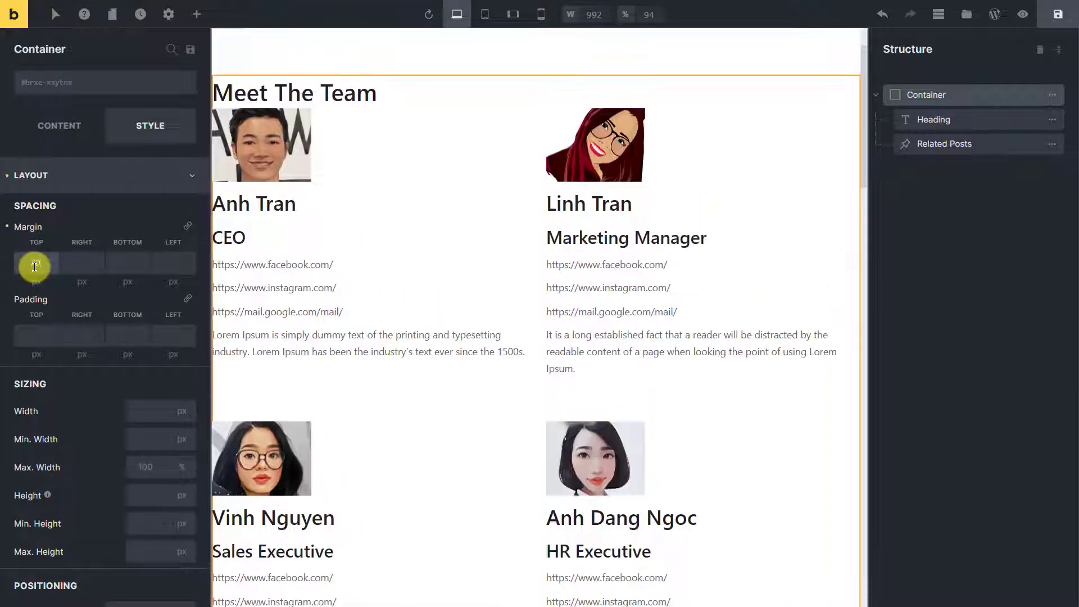
- Give the container a 70 px top margin and adjust the heading's spacing
type("70")
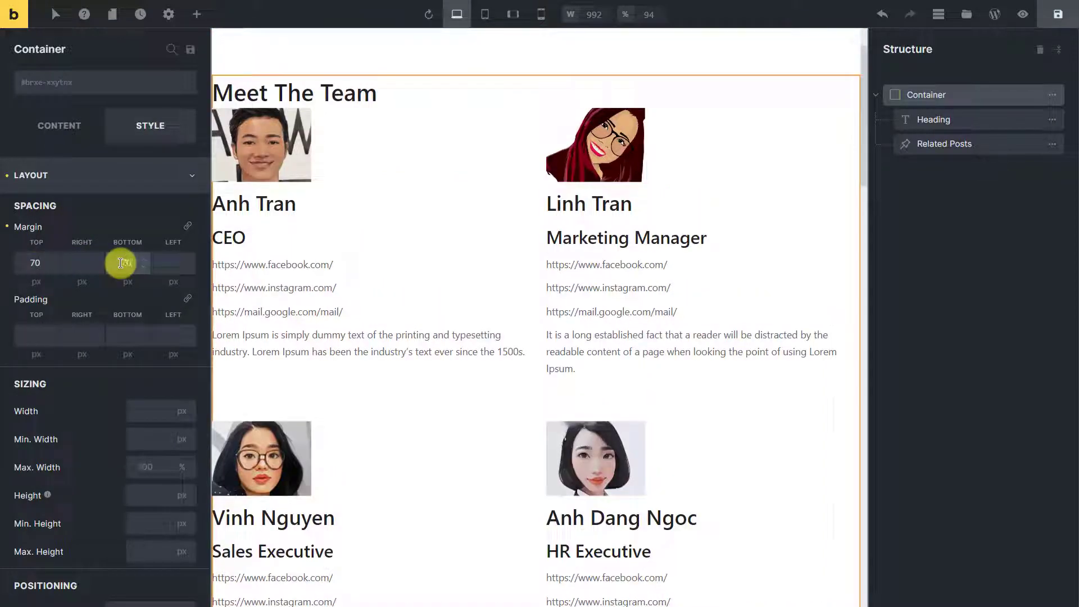
left_click(294, 91)
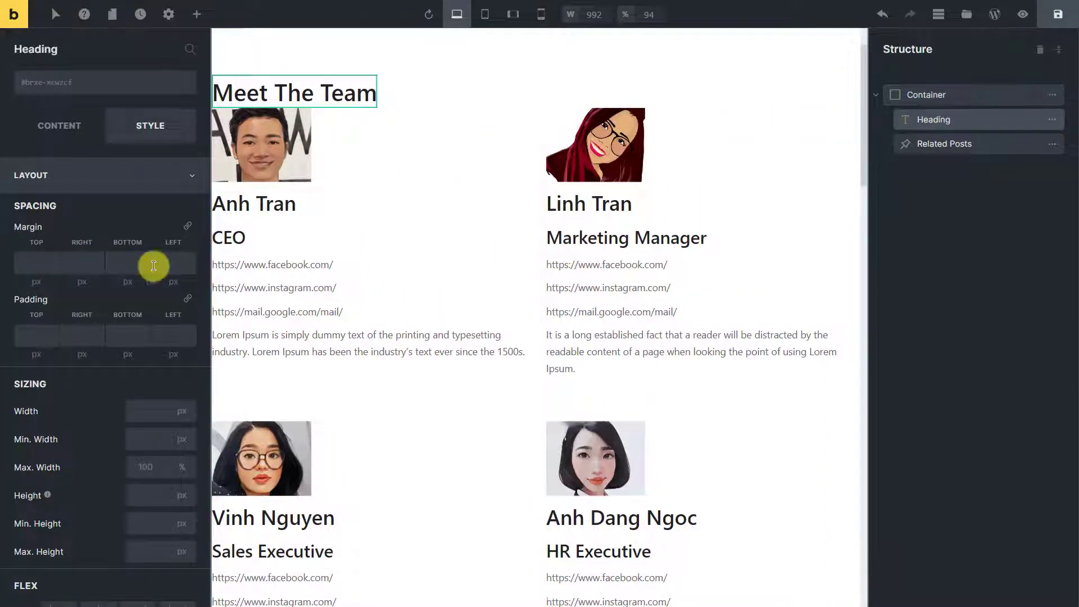
left_click(98, 387)
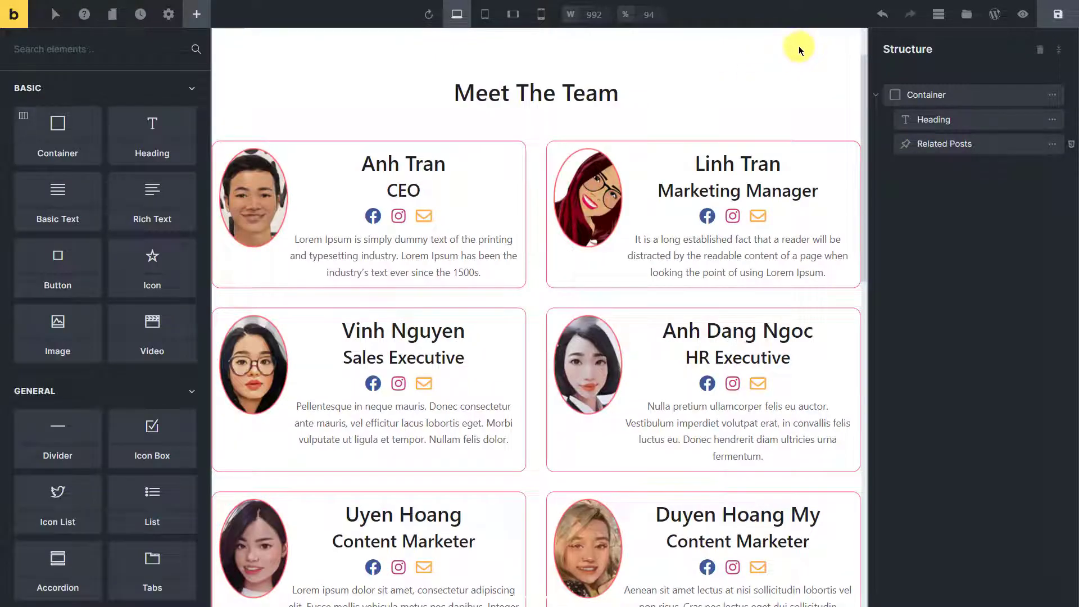
- Preview the finished team page and scroll through the bordered member cards
left_click(1021, 14)
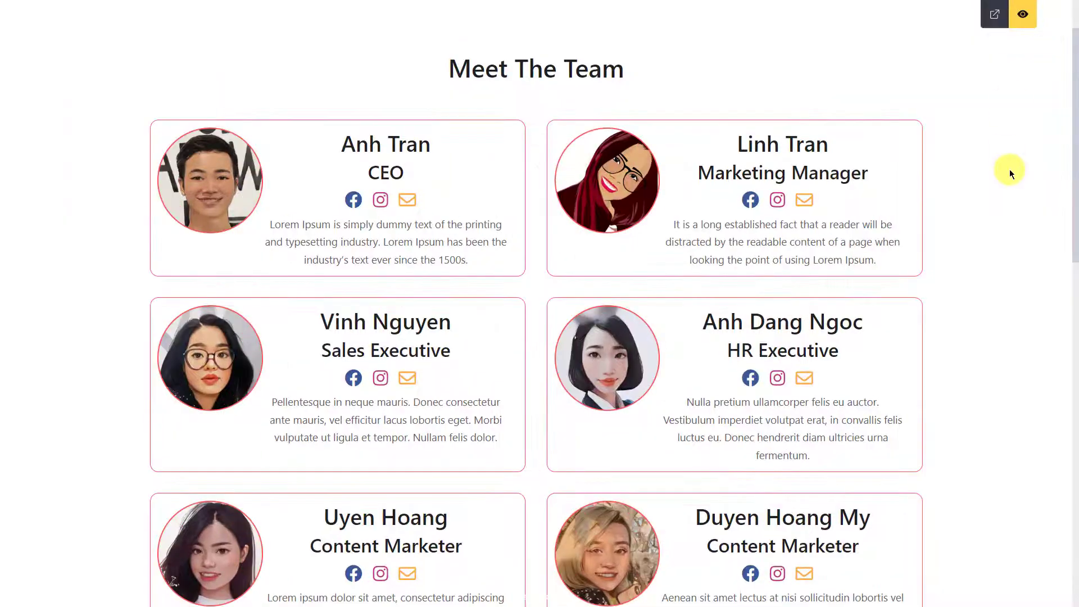
scroll("down", 3)
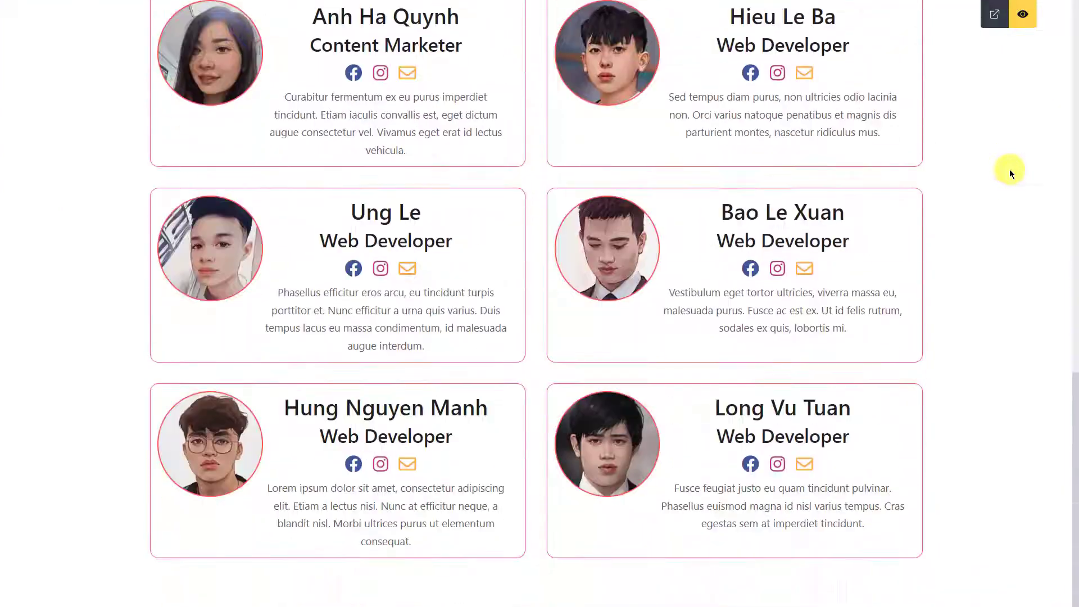